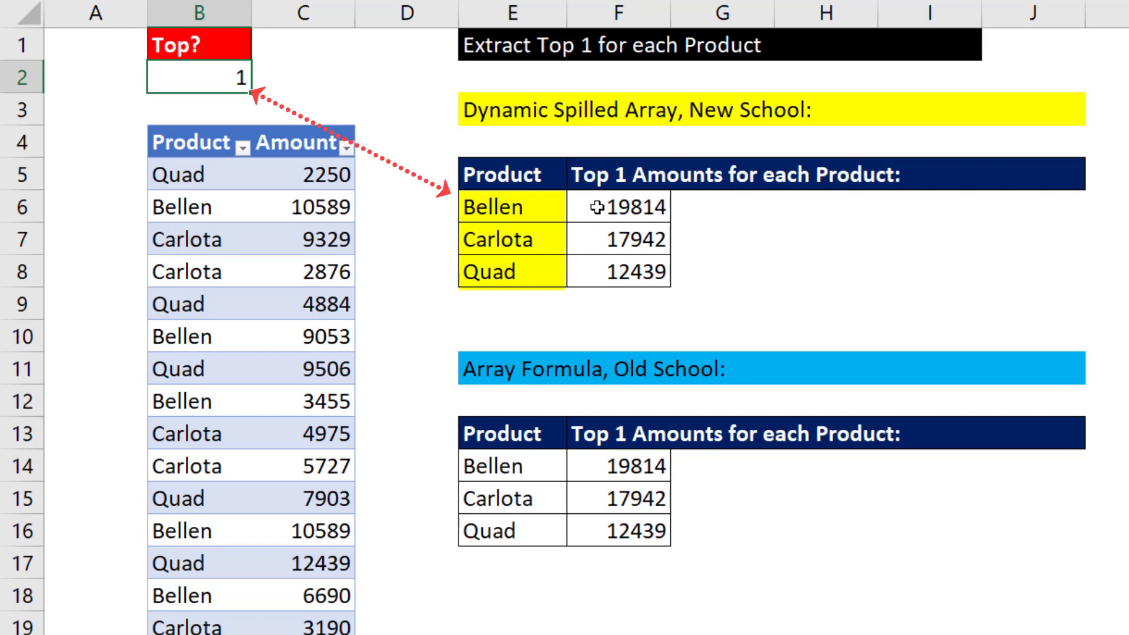
- Set Top? in B2 to 2 and clear both Top Amounts result tables, keeping product names
type("2")
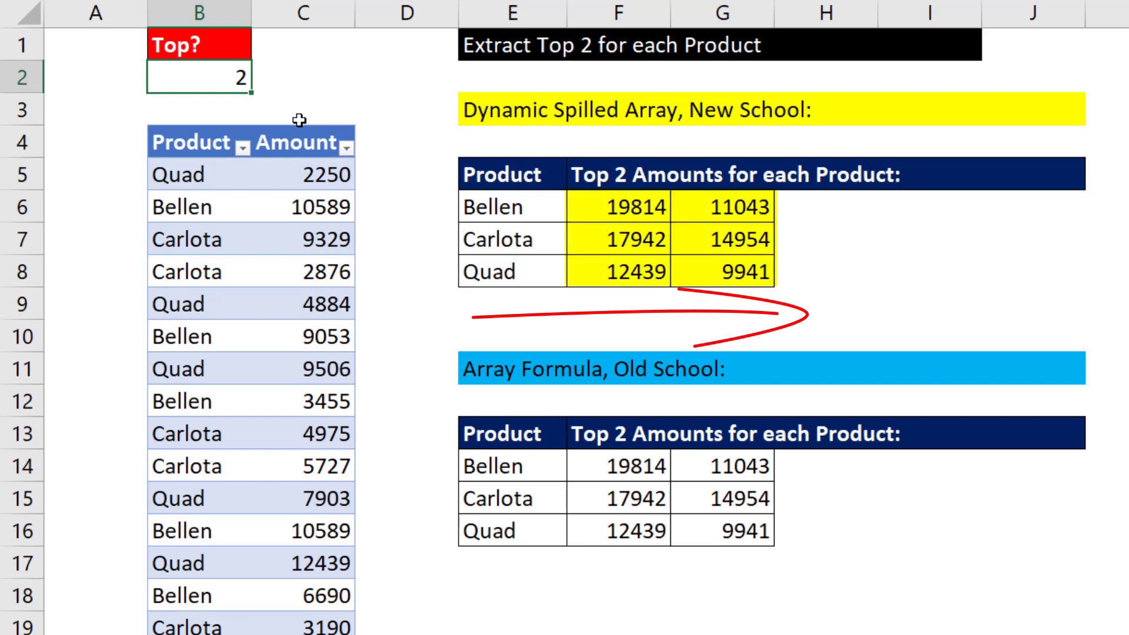
type("3")
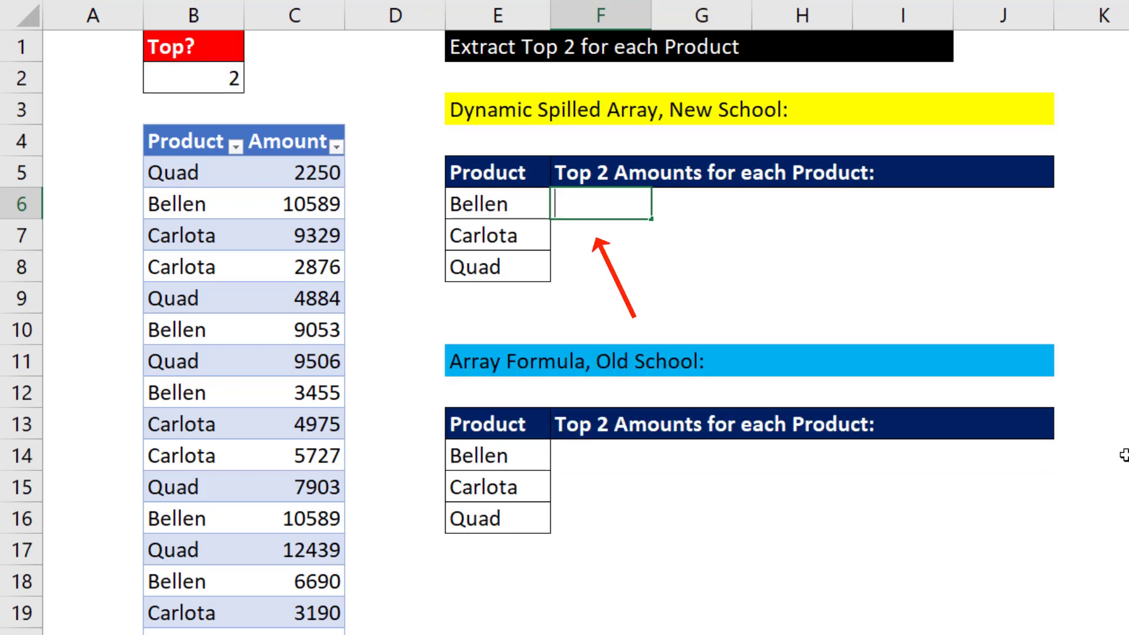
- Build =FILTER(Amount, fSales[Product]=E6) in F6 and preview its values with F9
type("=fil")
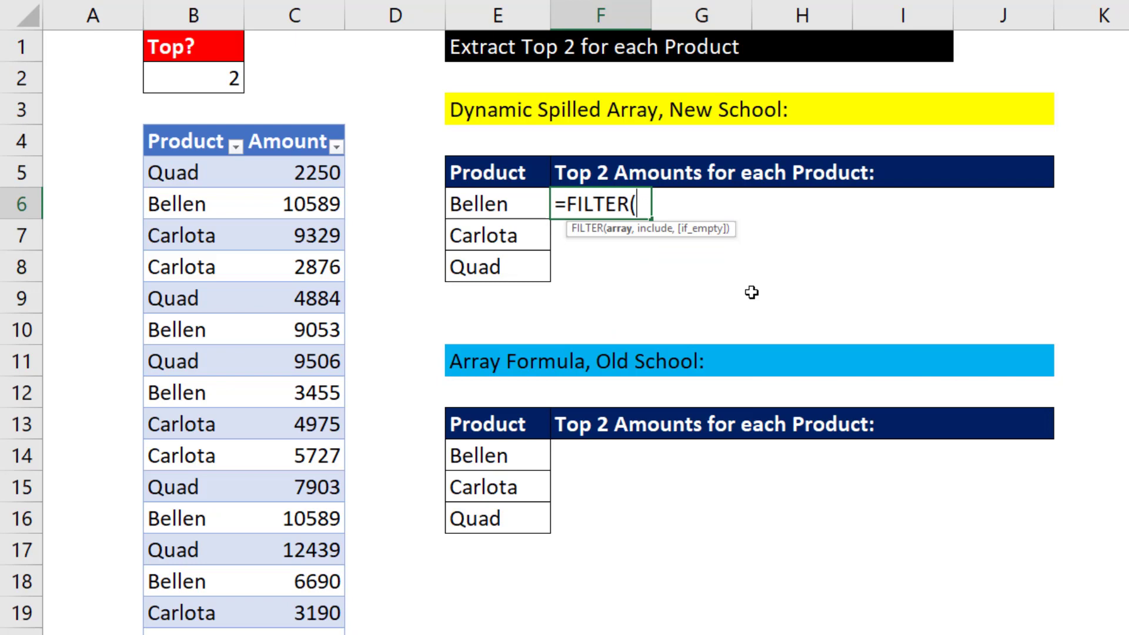
mouse_move(305, 128)
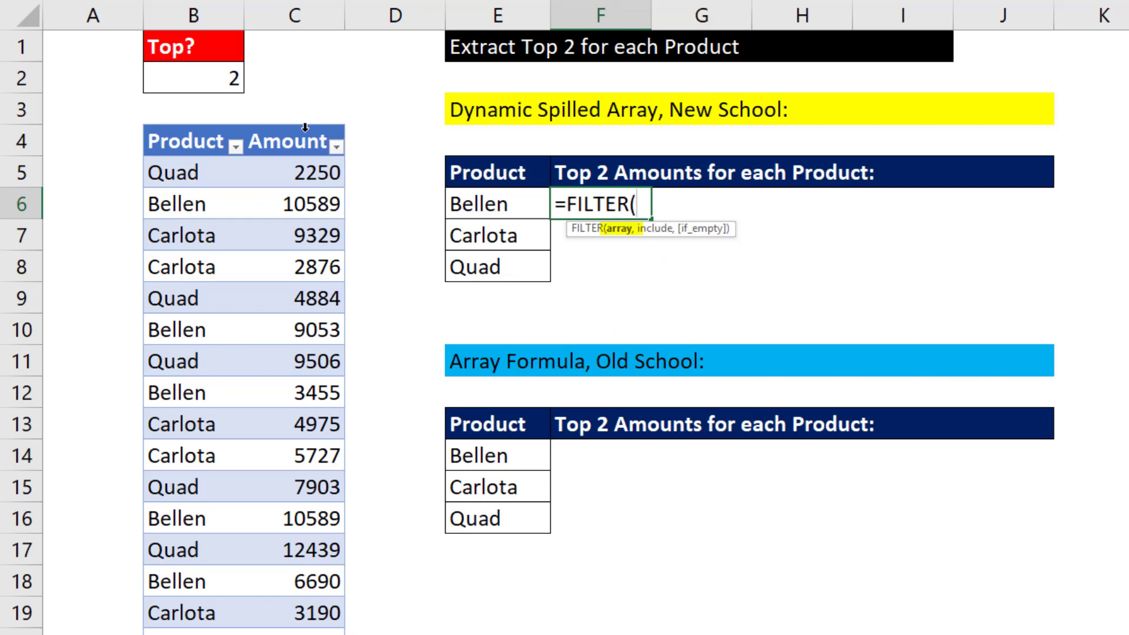
left_click(294, 141)
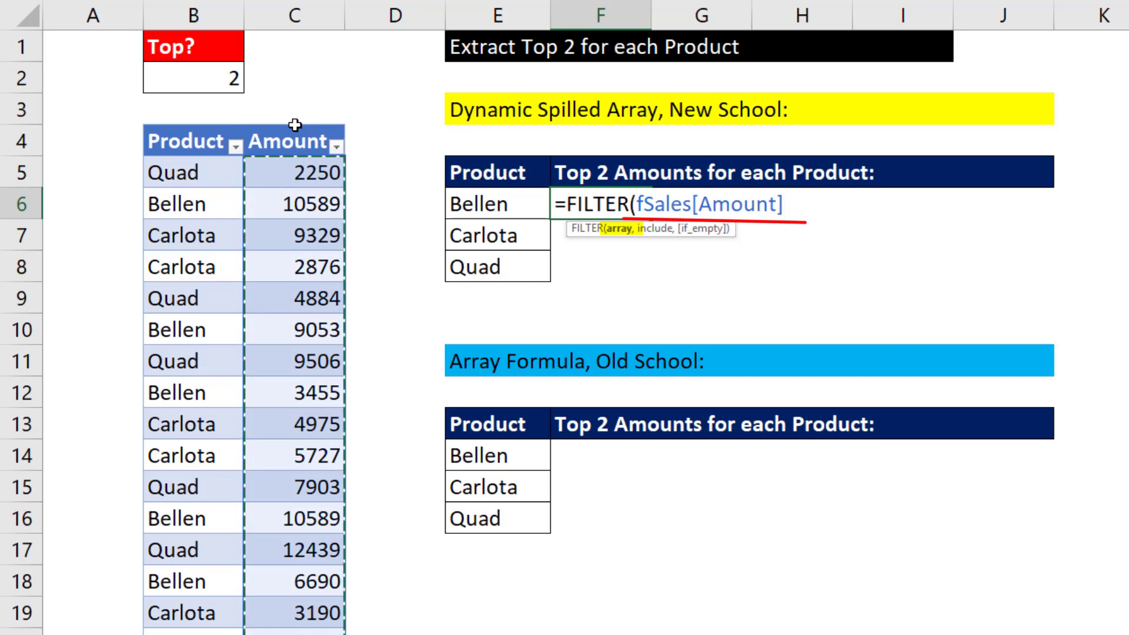
type(",")
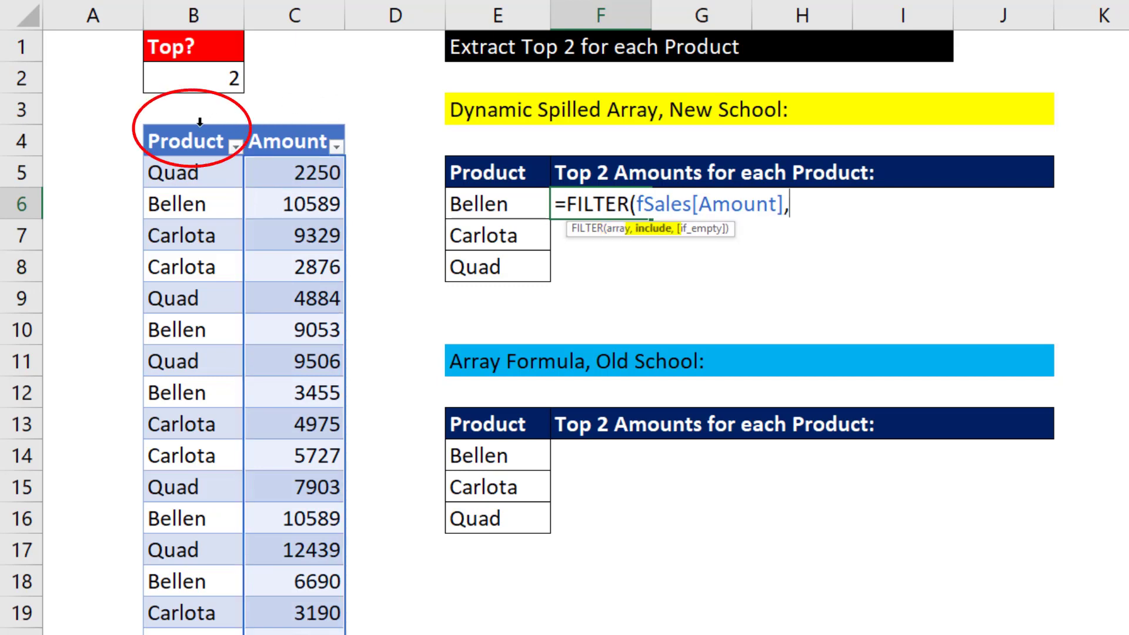
type("fSales[Product]=")
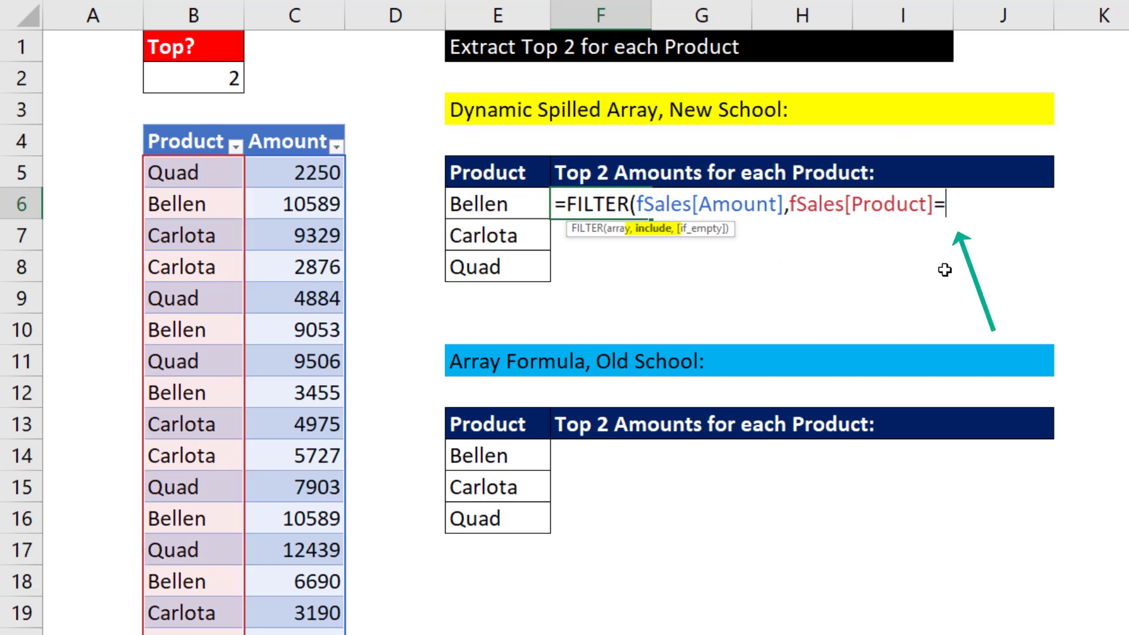
left_click(497, 204)
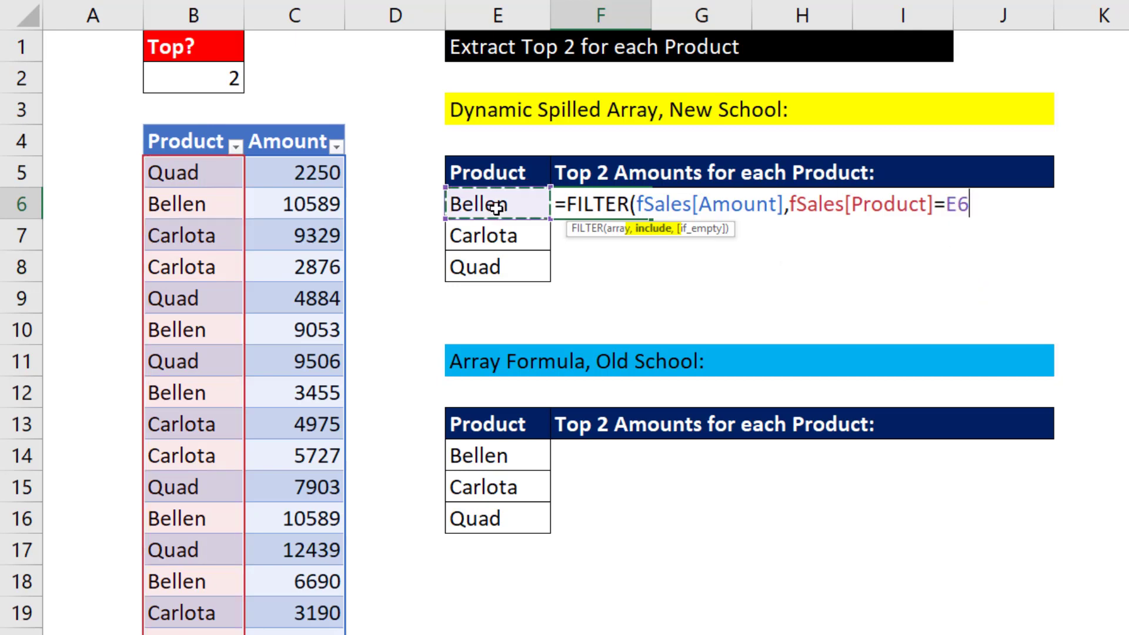
type(")")
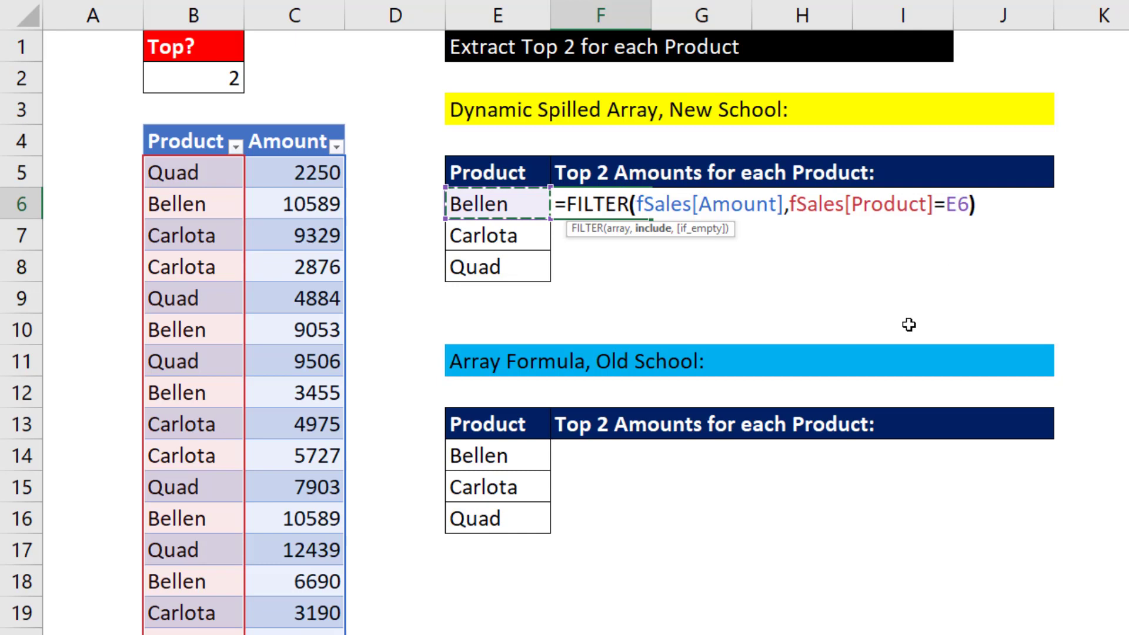
key("f9")
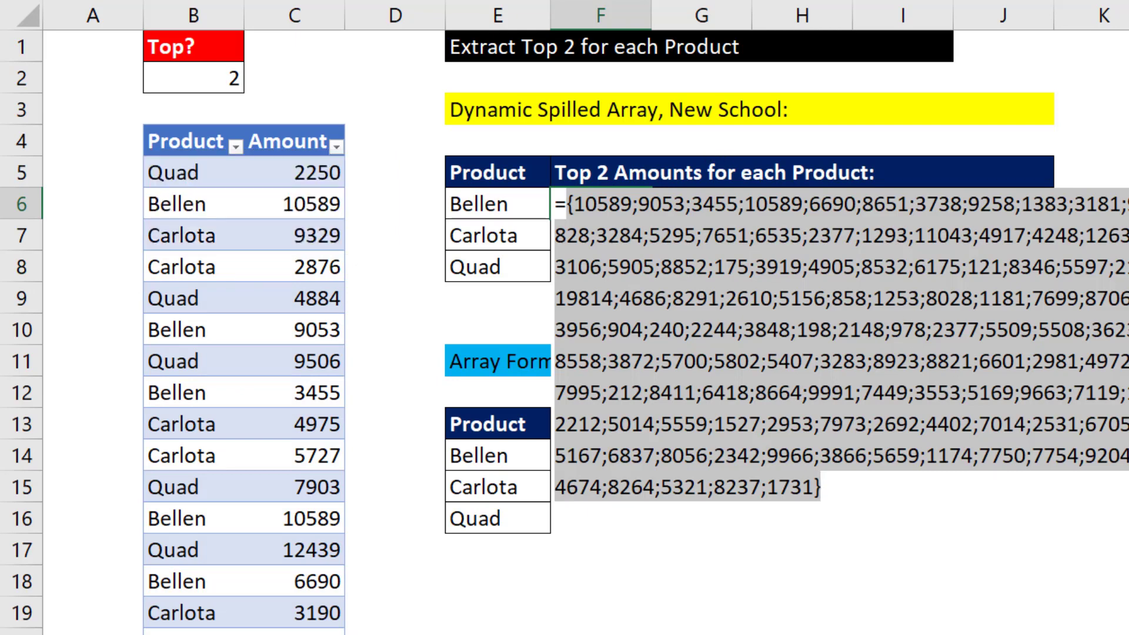
key("ctrl+z")
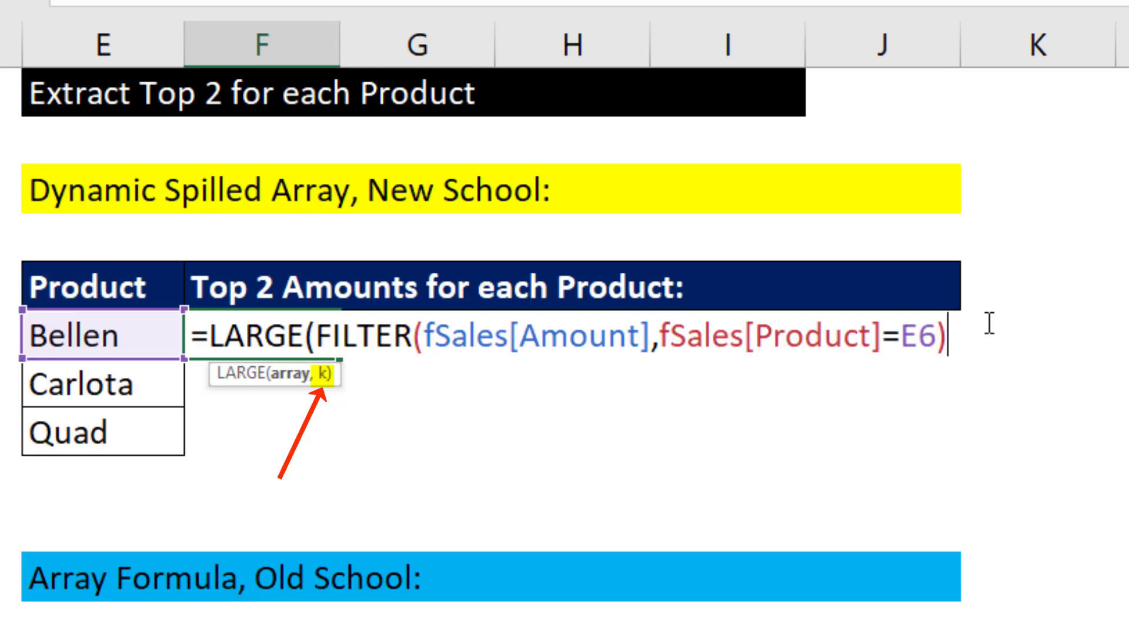
- Wrap the filter in LARGE with k {1,2} so F6 spills 19814 and 11043
type(",")
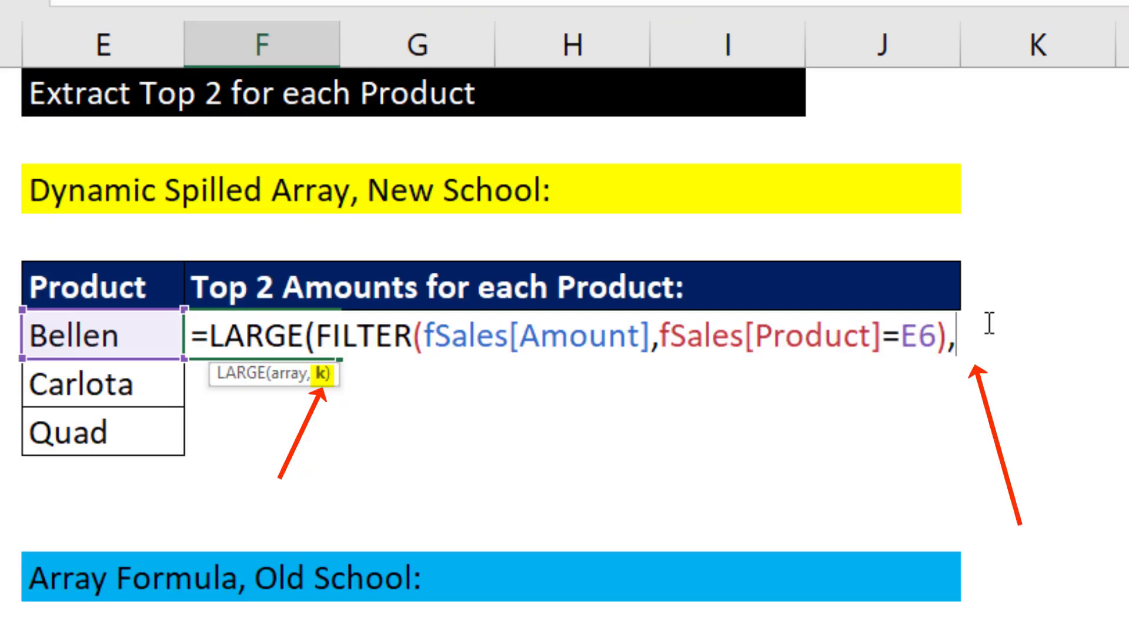
type("1")
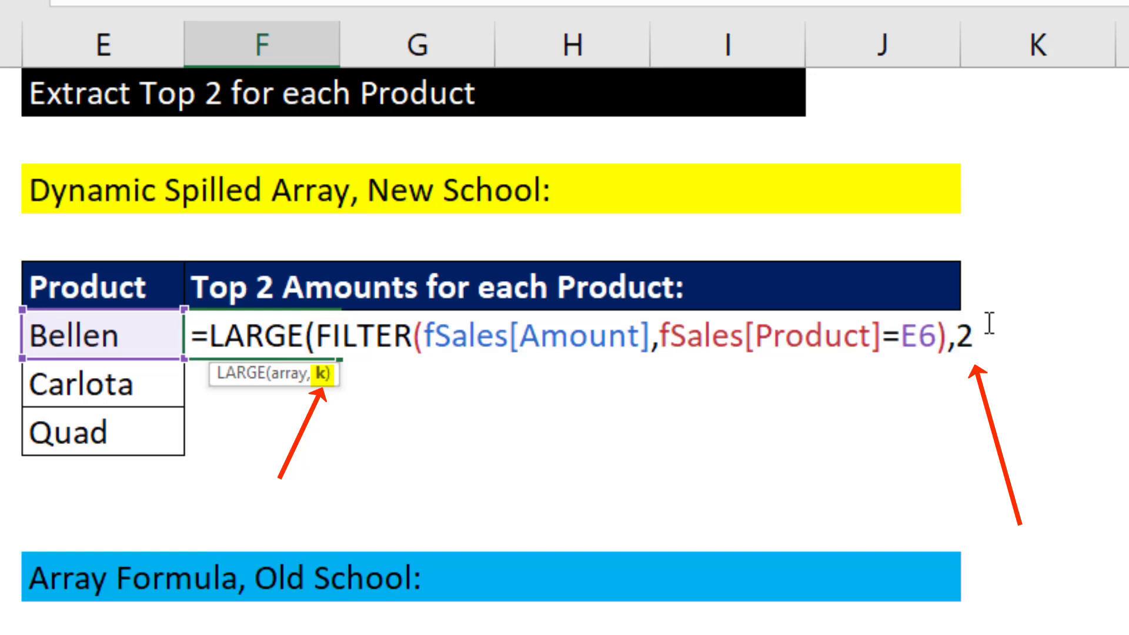
type("{")
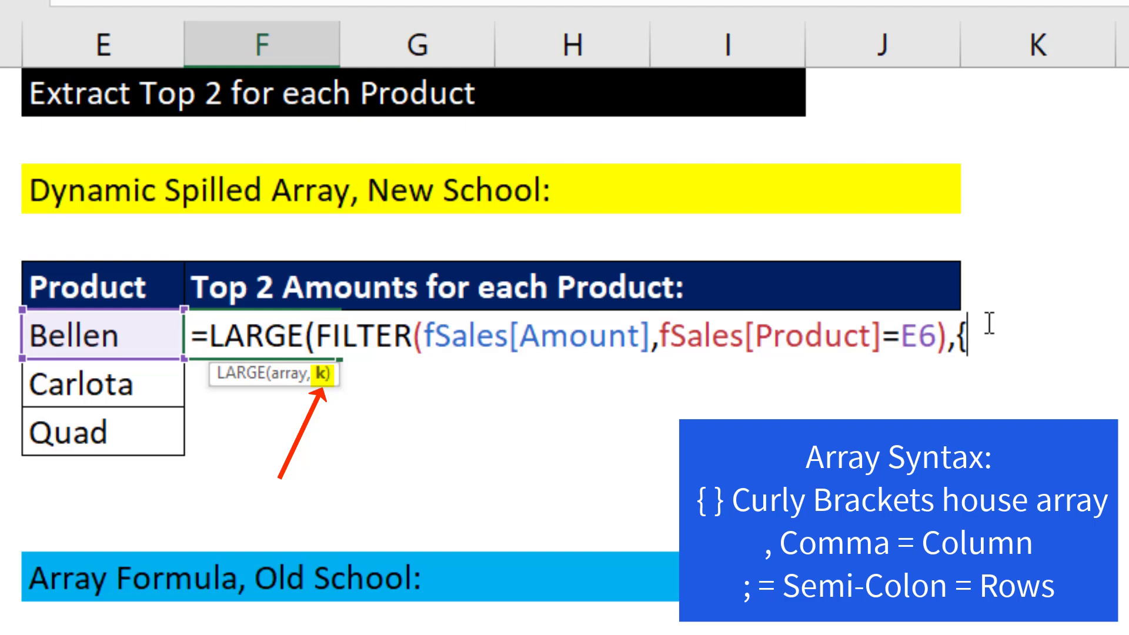
type("1,")
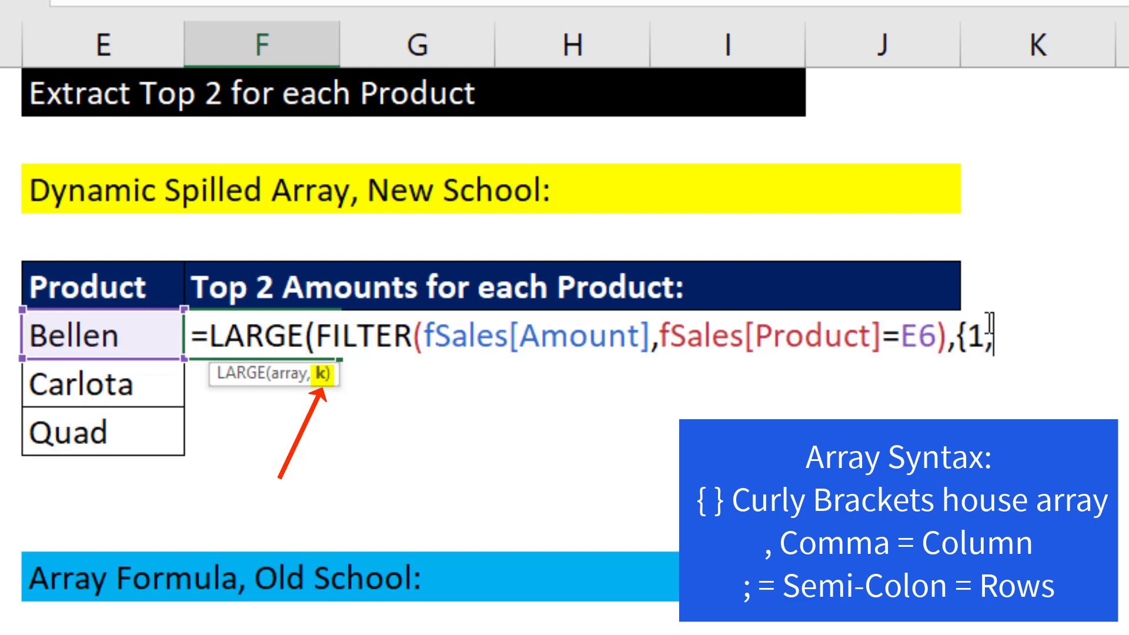
type("2}")
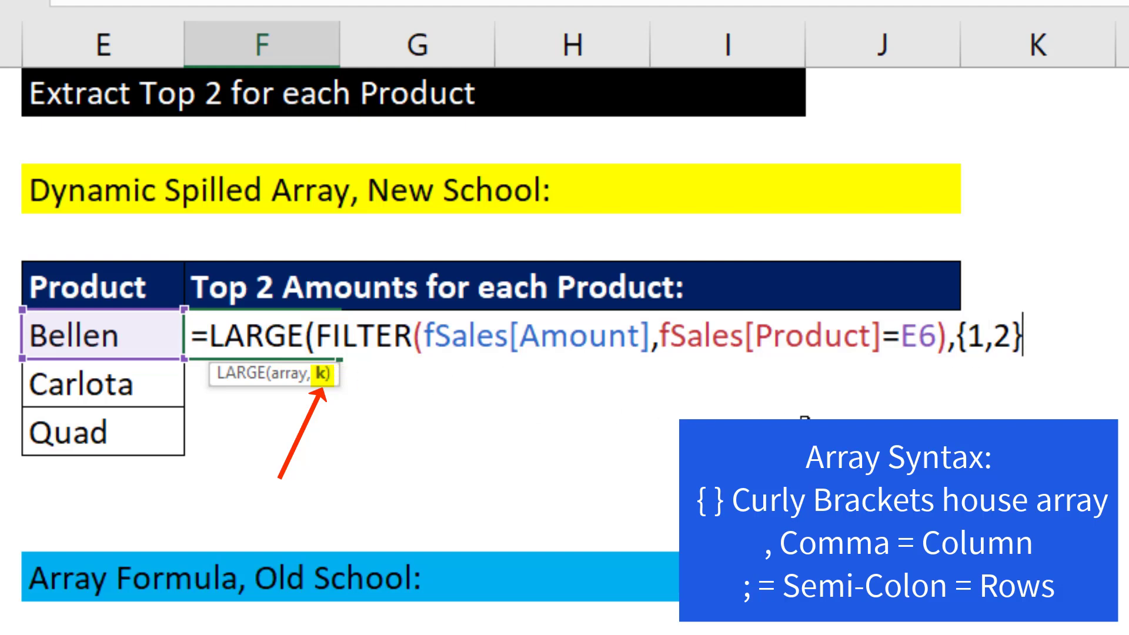
mouse_move(987, 385)
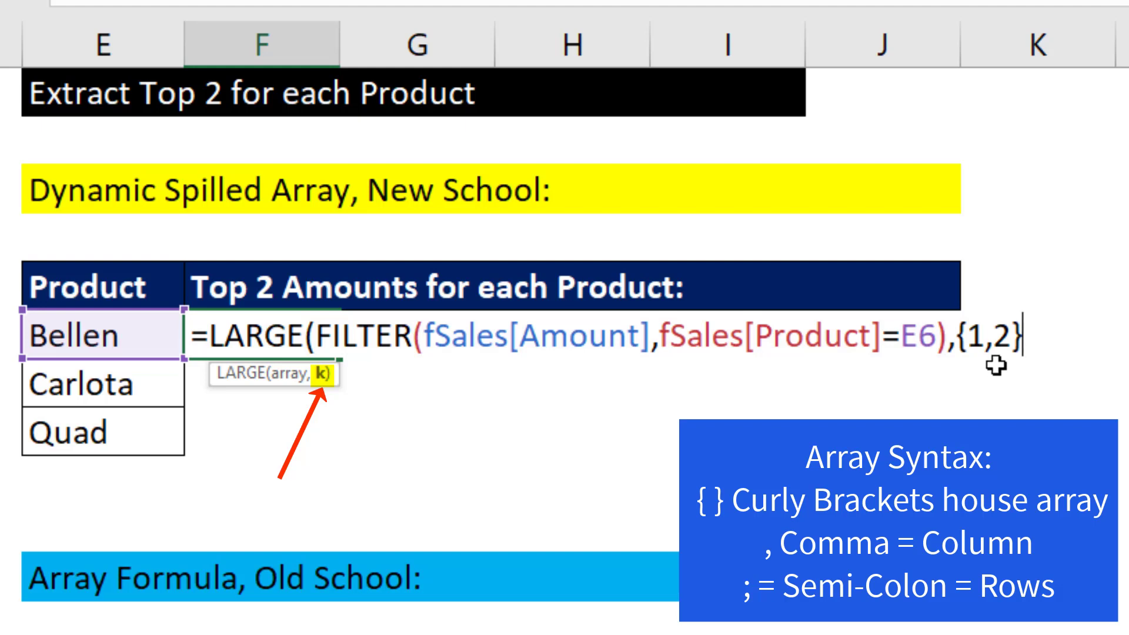
mouse_move(887, 339)
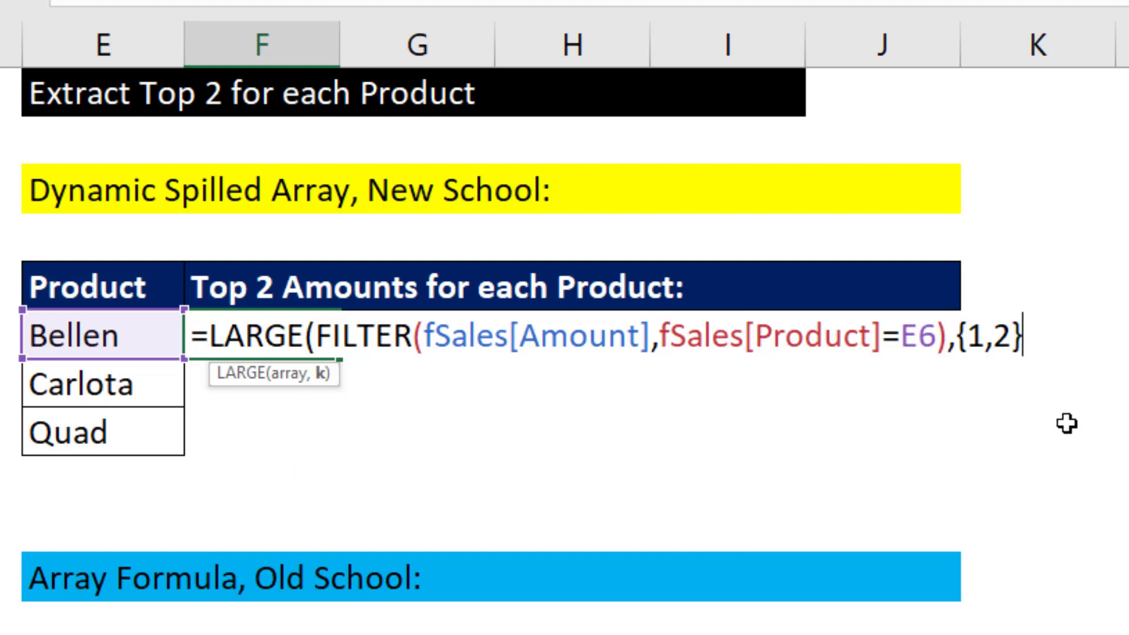
type(")")
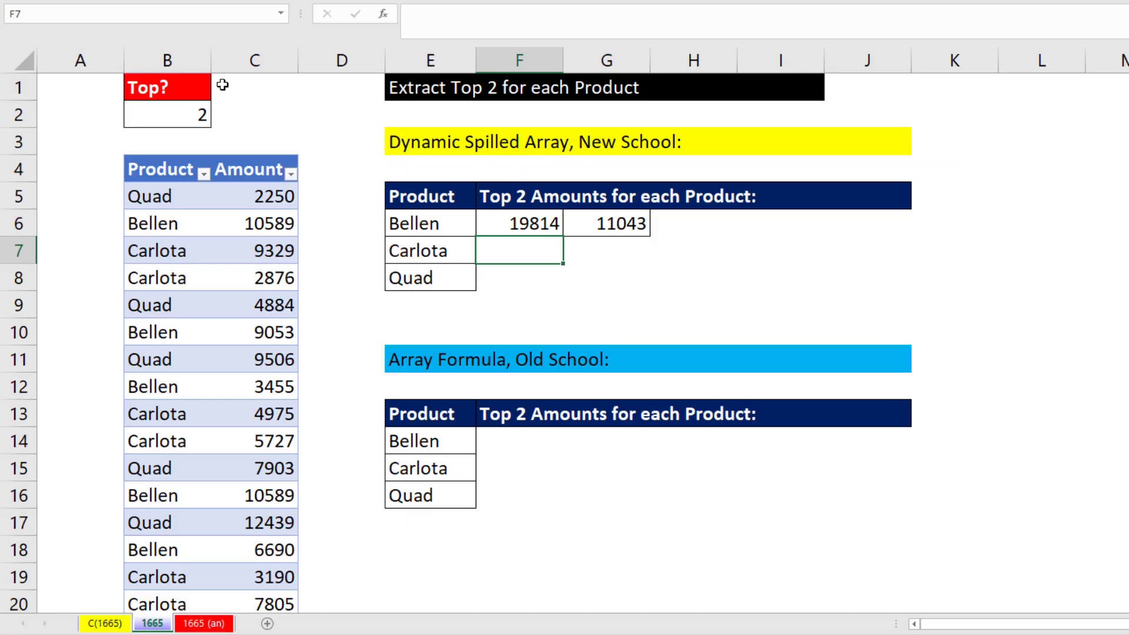
- Replace {1,2} in Bellen's formula with SEQUENCE(,Top) so it returns Top amounts
left_click(519, 222)
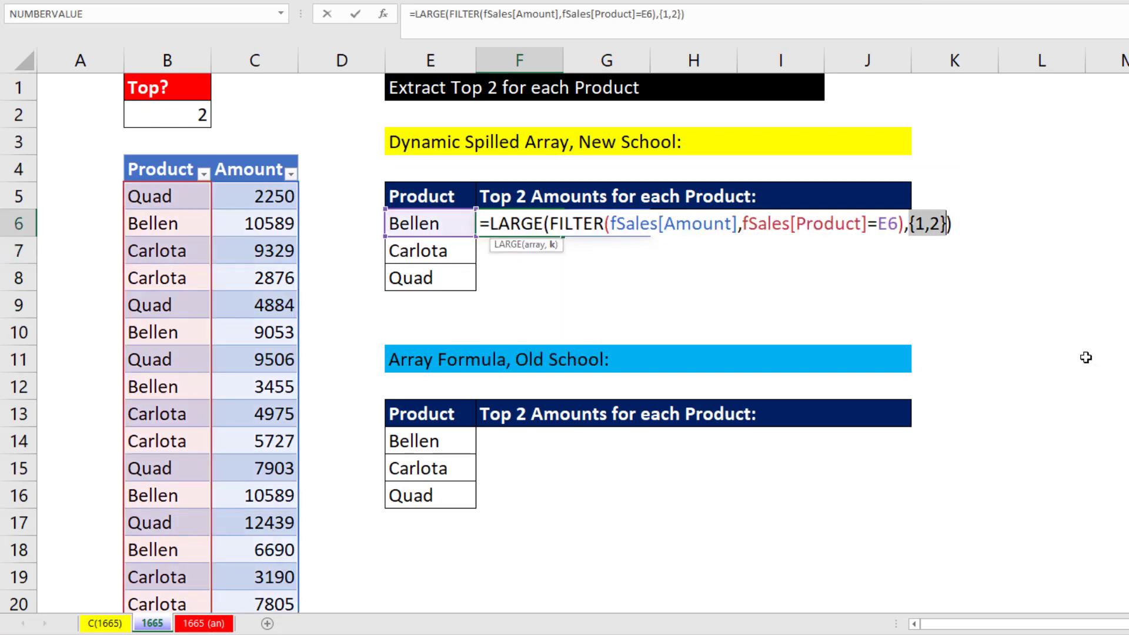
type("SEQUENCE()")
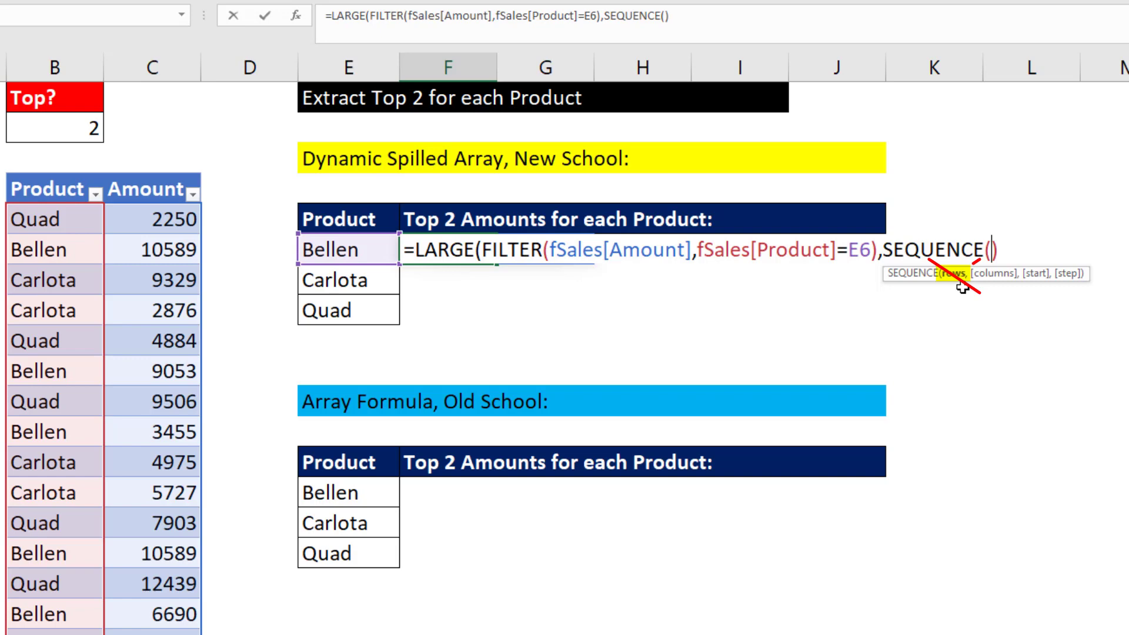
type(",")
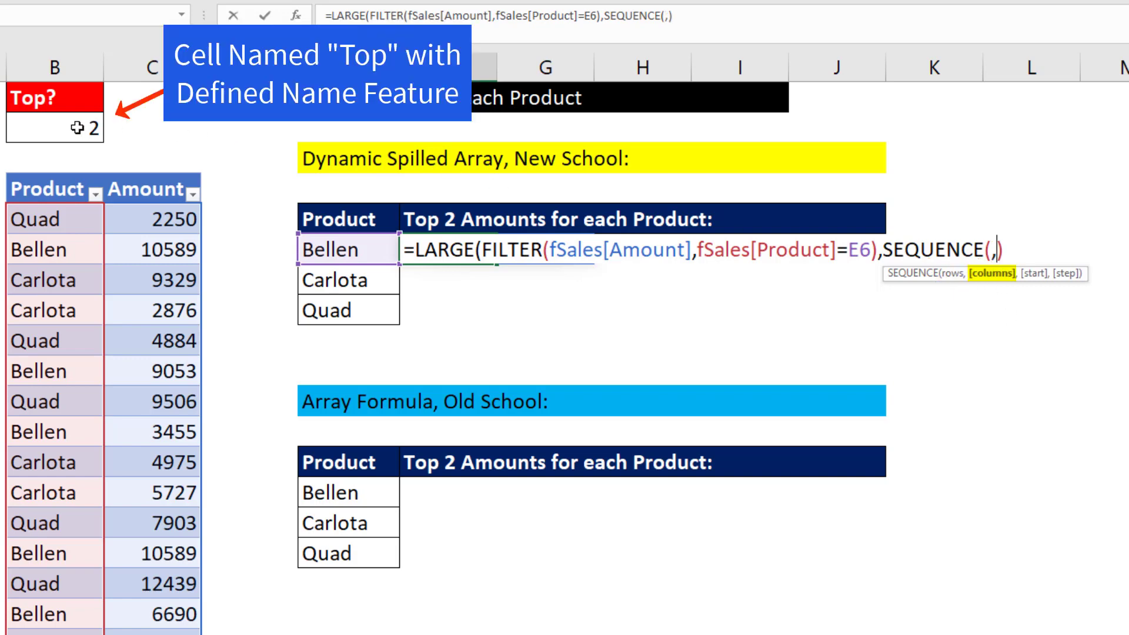
type("Top")
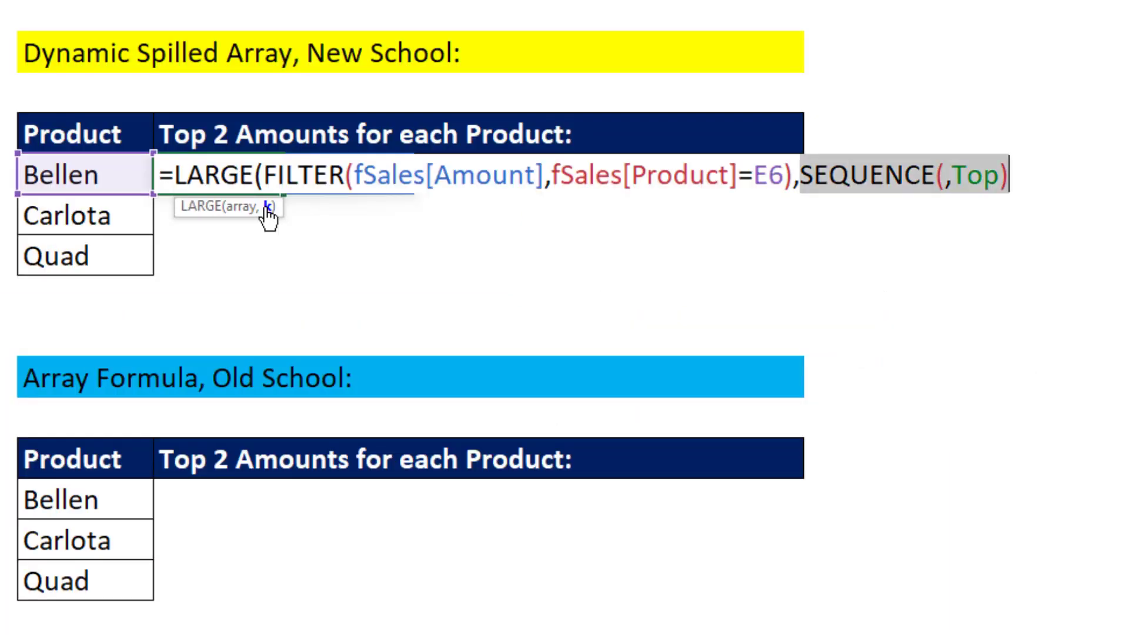
type("{1,2}")
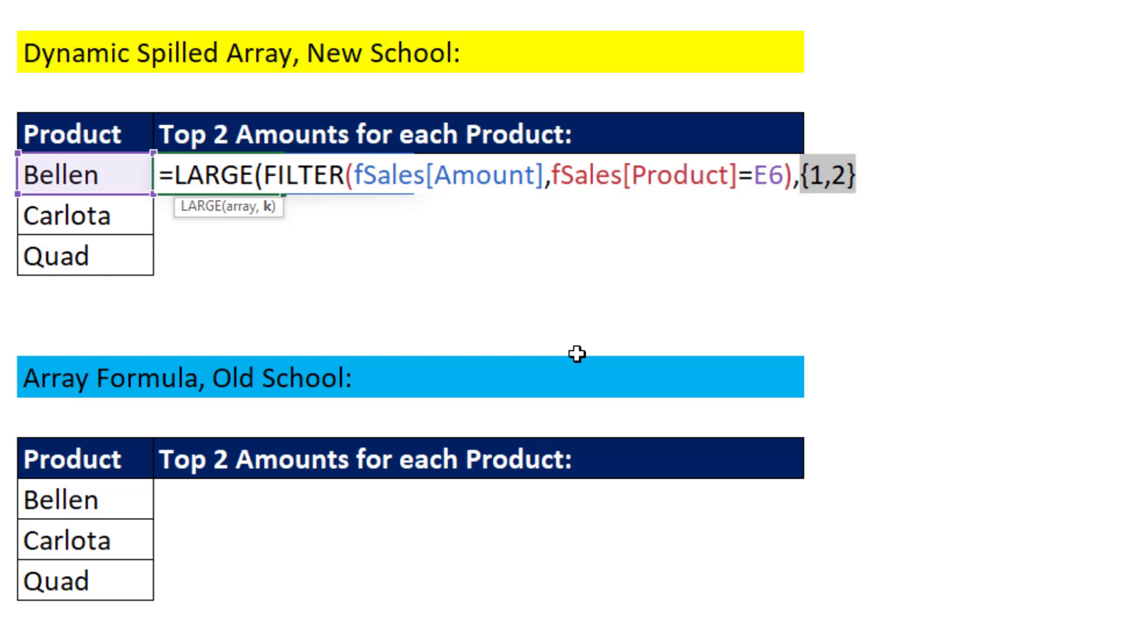
type("SEQUENCE(,Top)")
type("3")
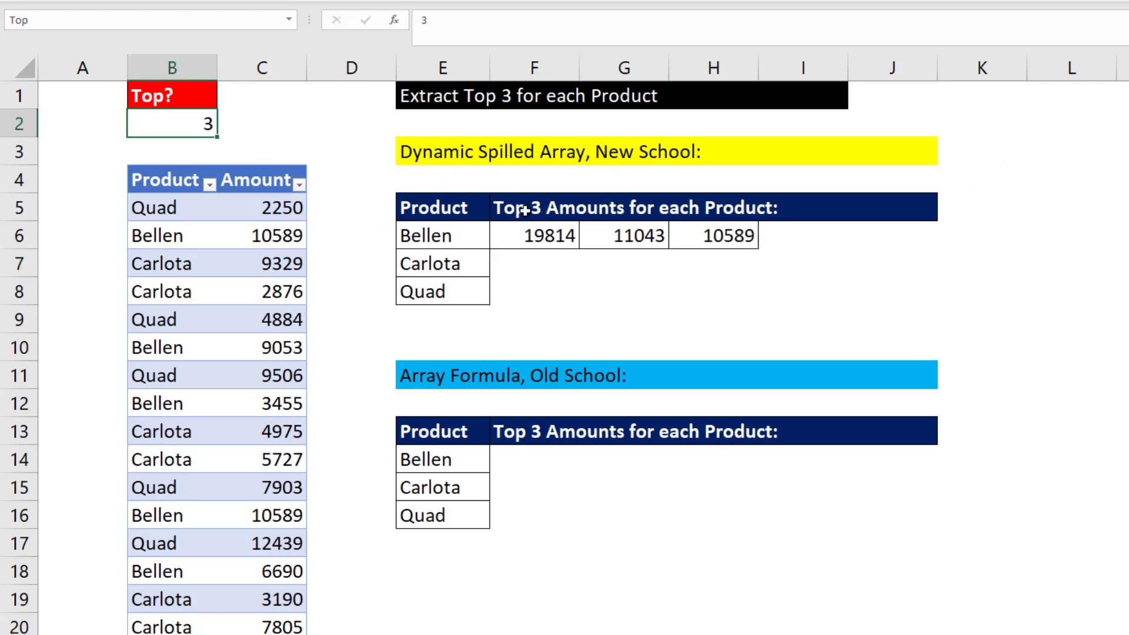
- Copy Bellen's LARGE/FILTER/SEQUENCE formula down to F7:F8 for Carlota and Quad
left_click(534, 235)
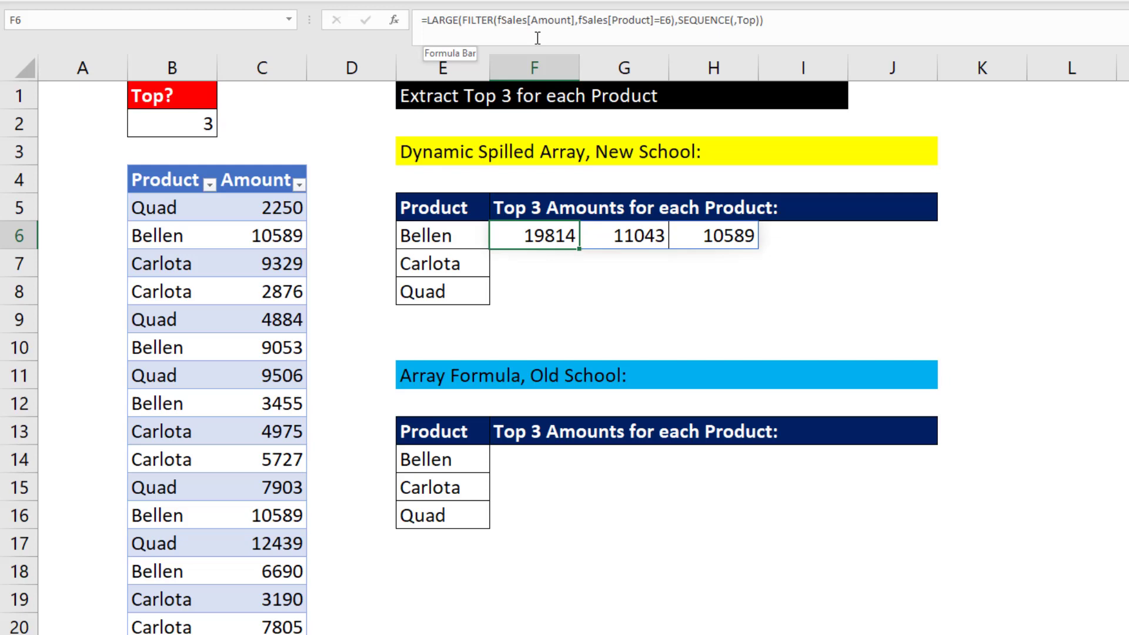
left_click(712, 235)
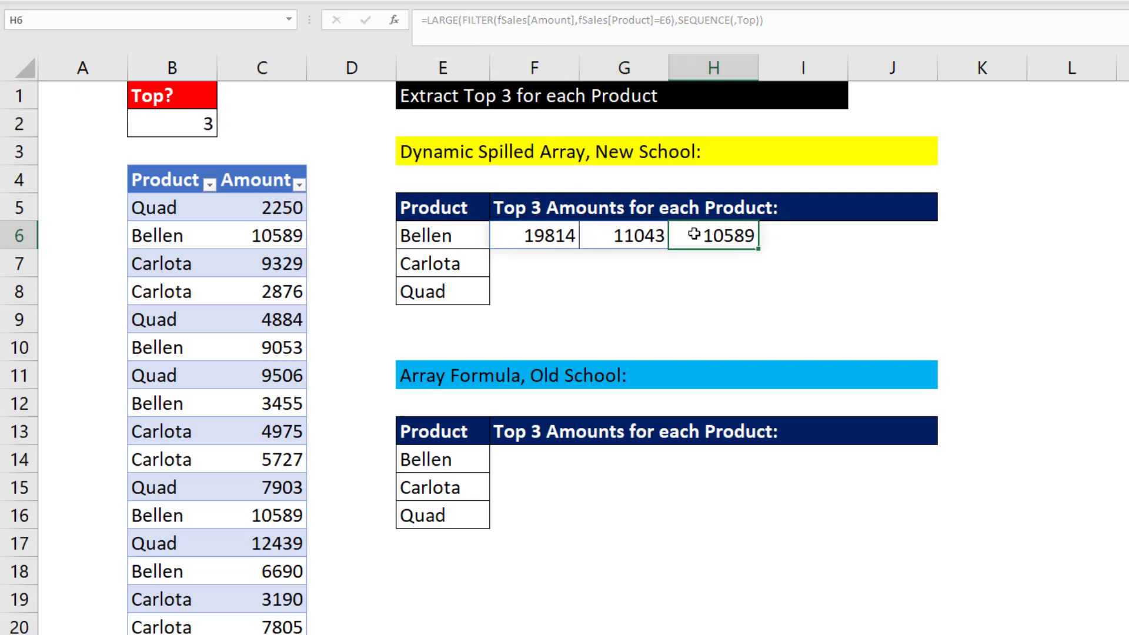
left_click(533, 234)
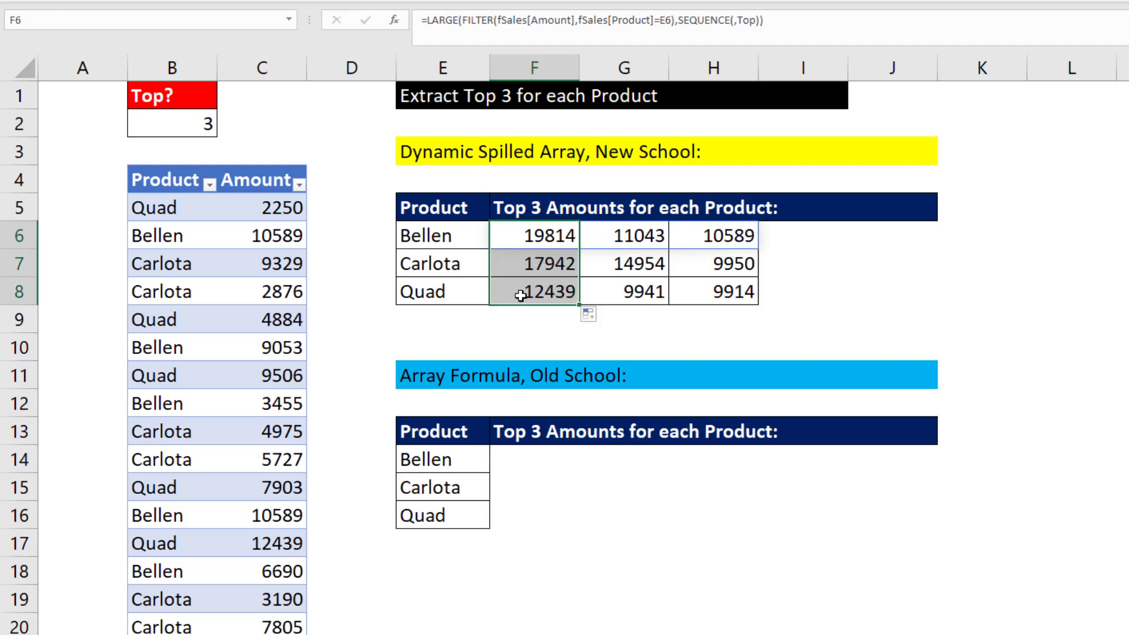
double_click(534, 291)
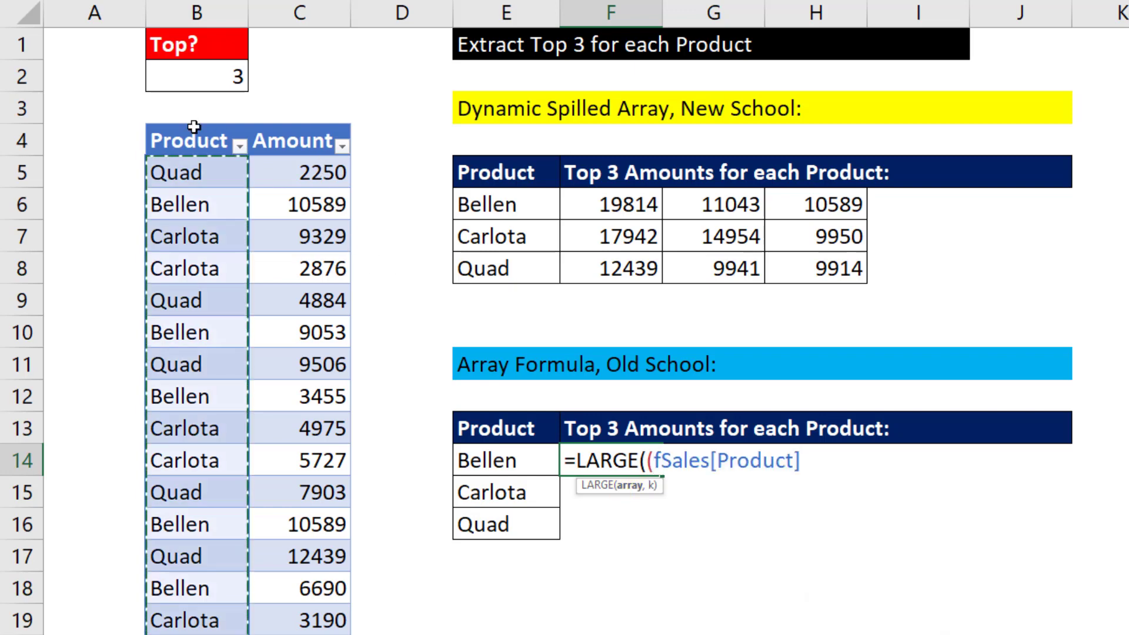
- Start F14's LARGE with a full-column fSales Product test against E14, previewed with F9
type("=")
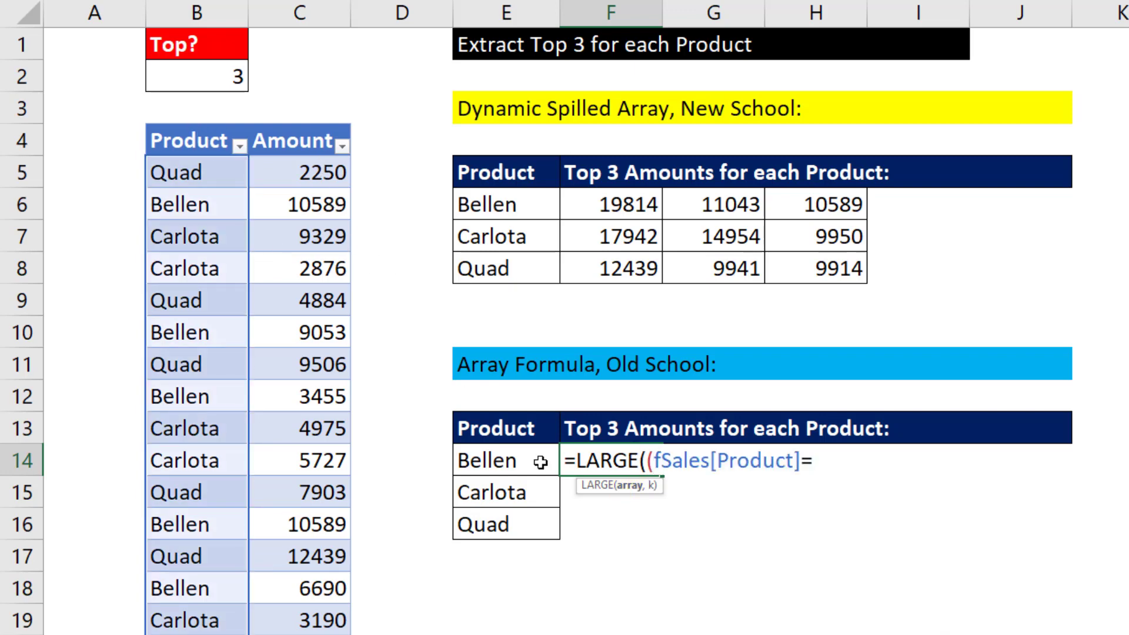
left_click(490, 461)
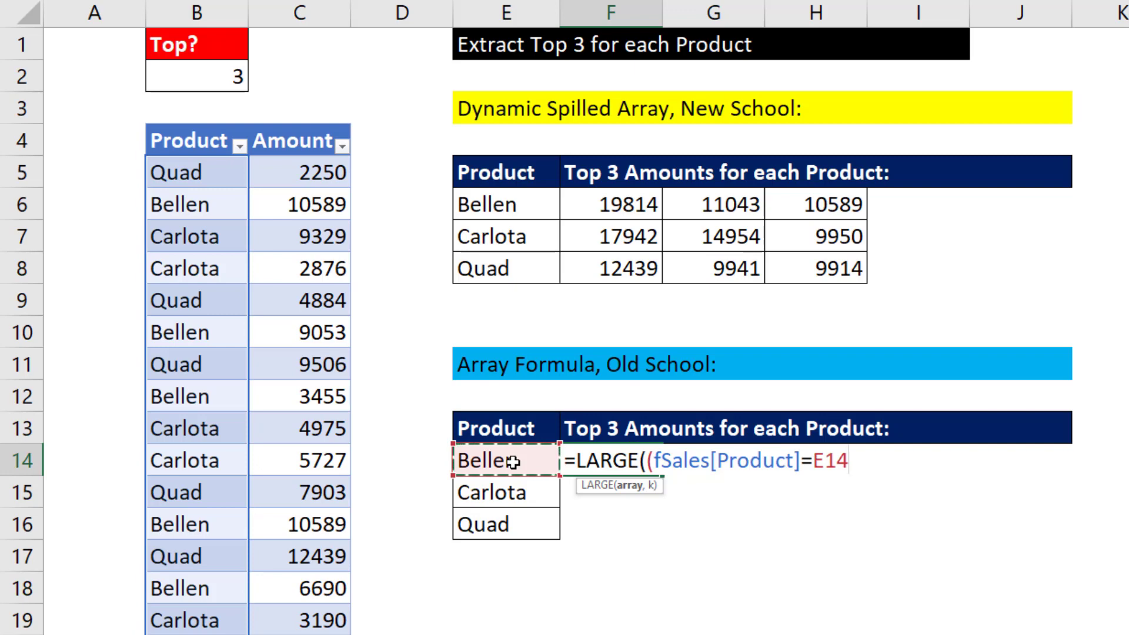
type(")")
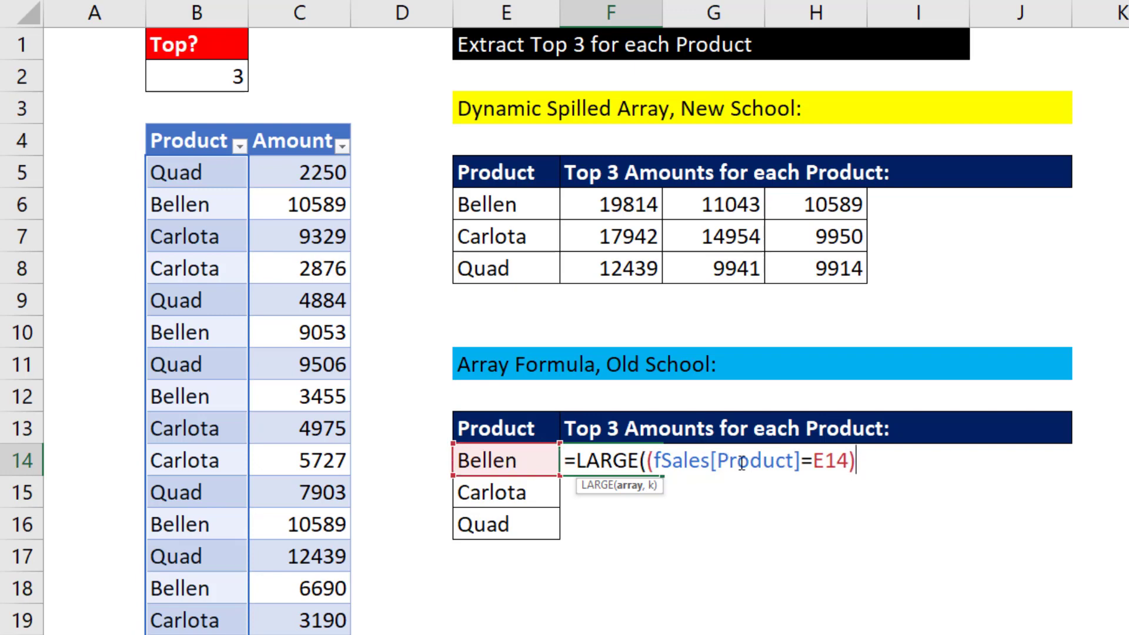
mouse_move(895, 515)
type("[")
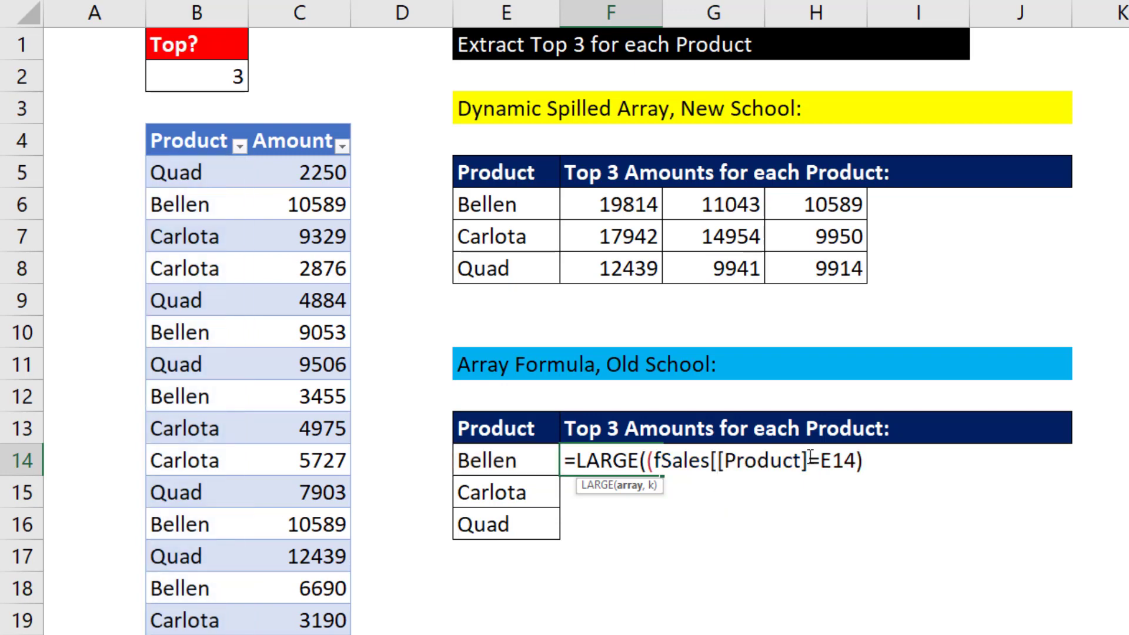
type(":[Product]]")
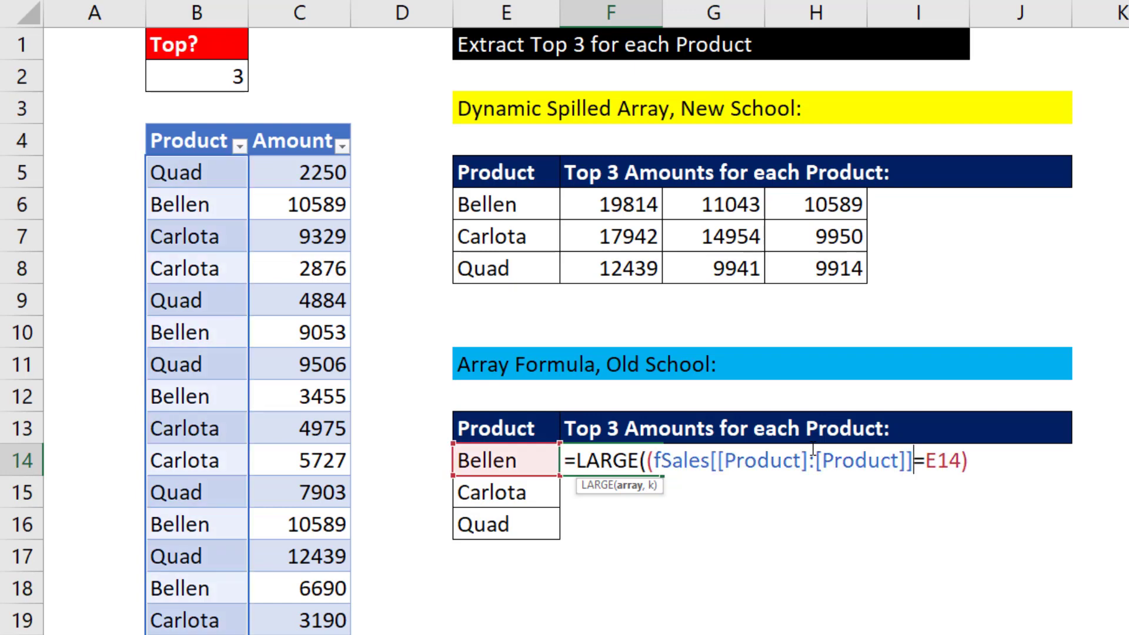
mouse_move(950, 434)
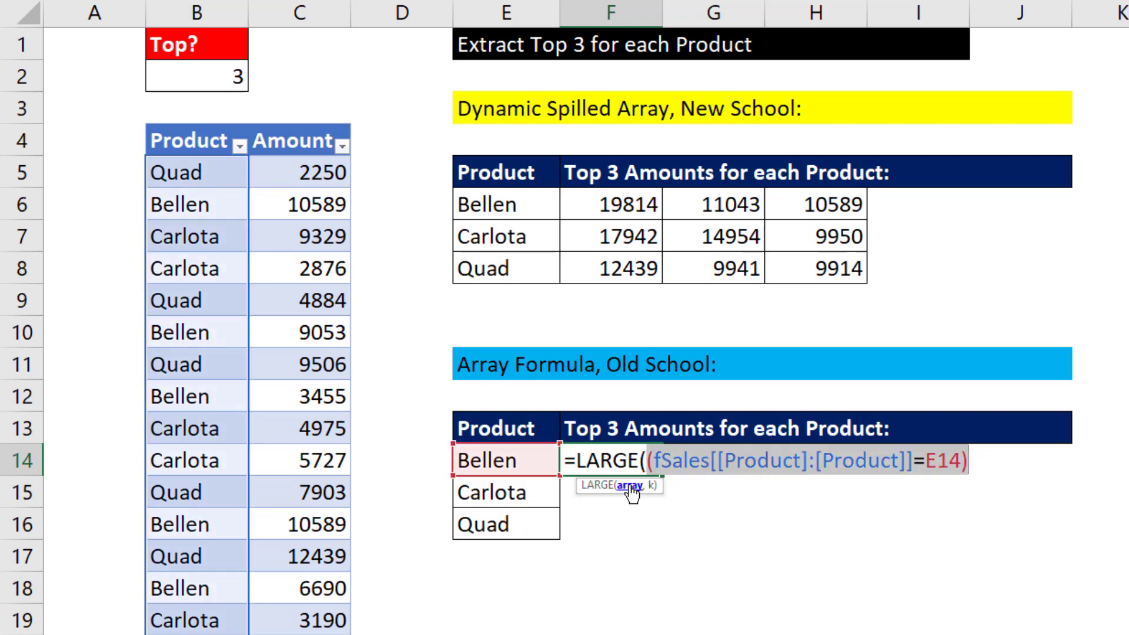
key("F9")
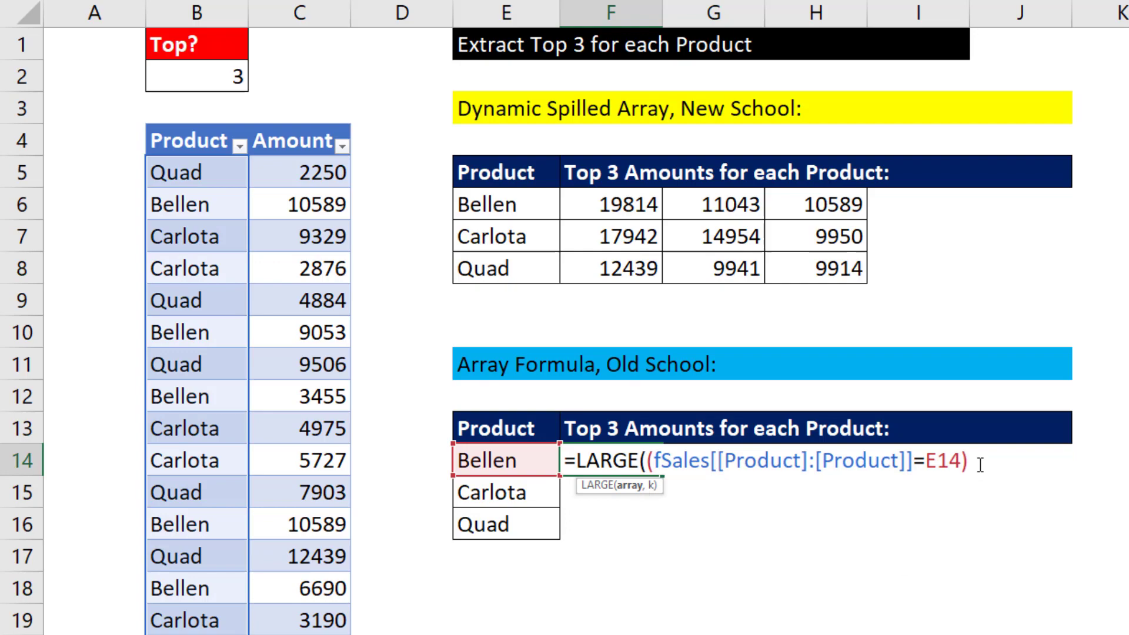
- Multiply the test by the full-column Amount column and lock the criterion as $E14
type("*")
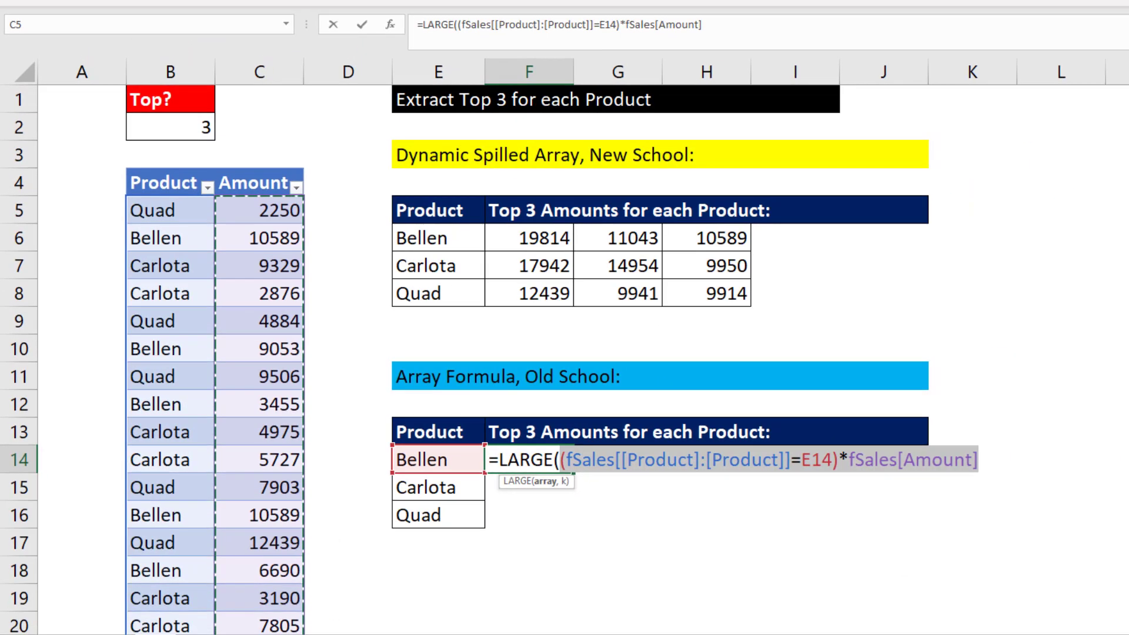
key("F9")
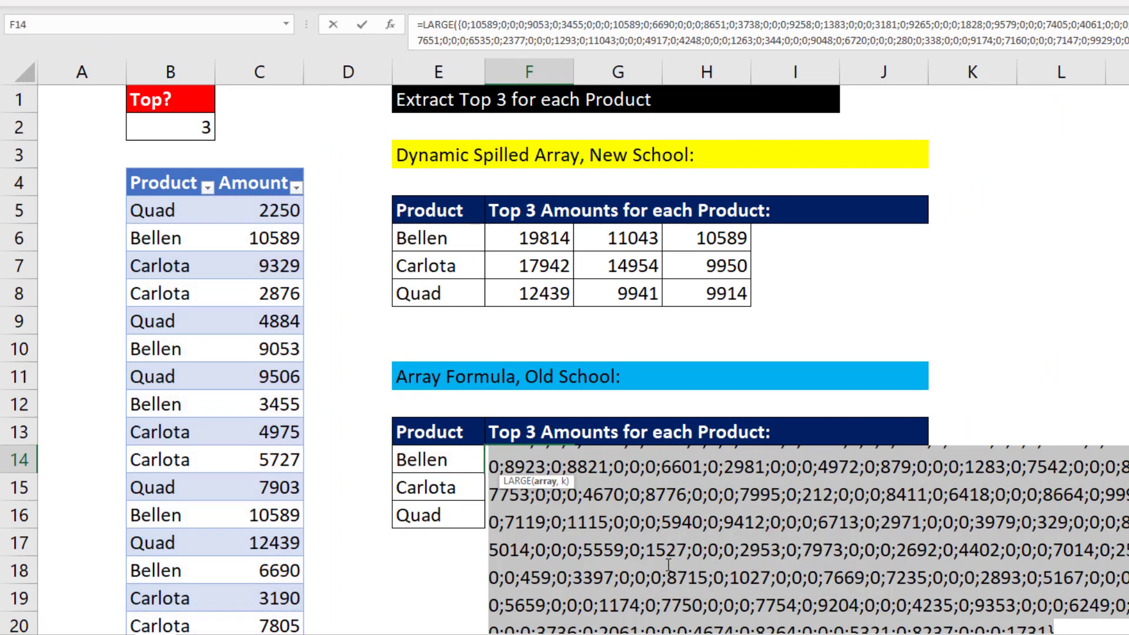
key("ctrl+z")
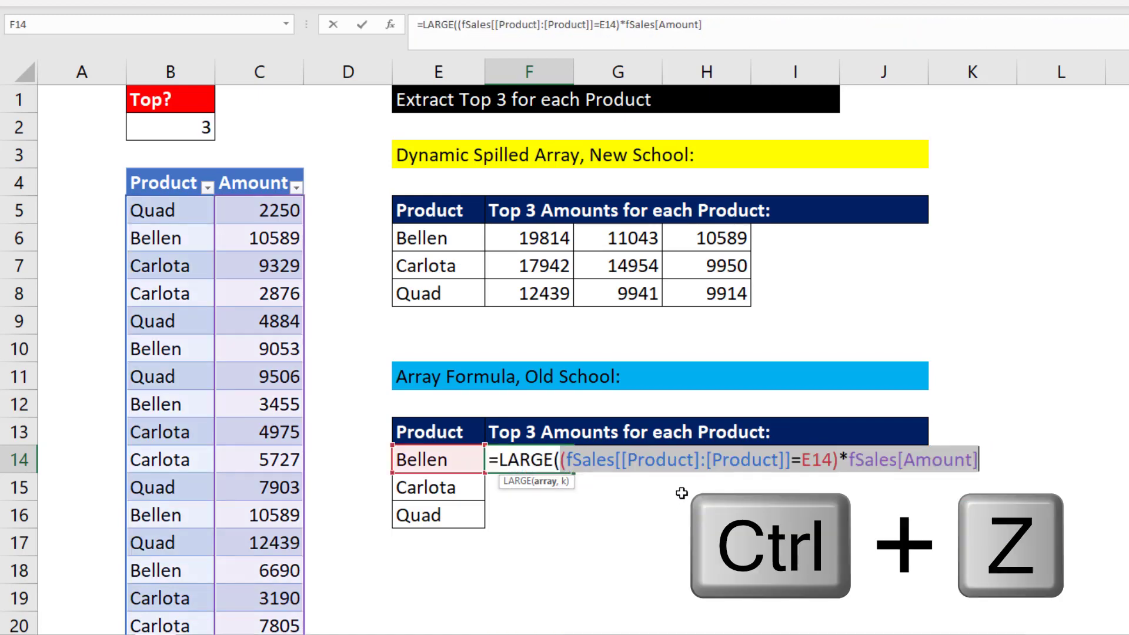
key("ctrl+z")
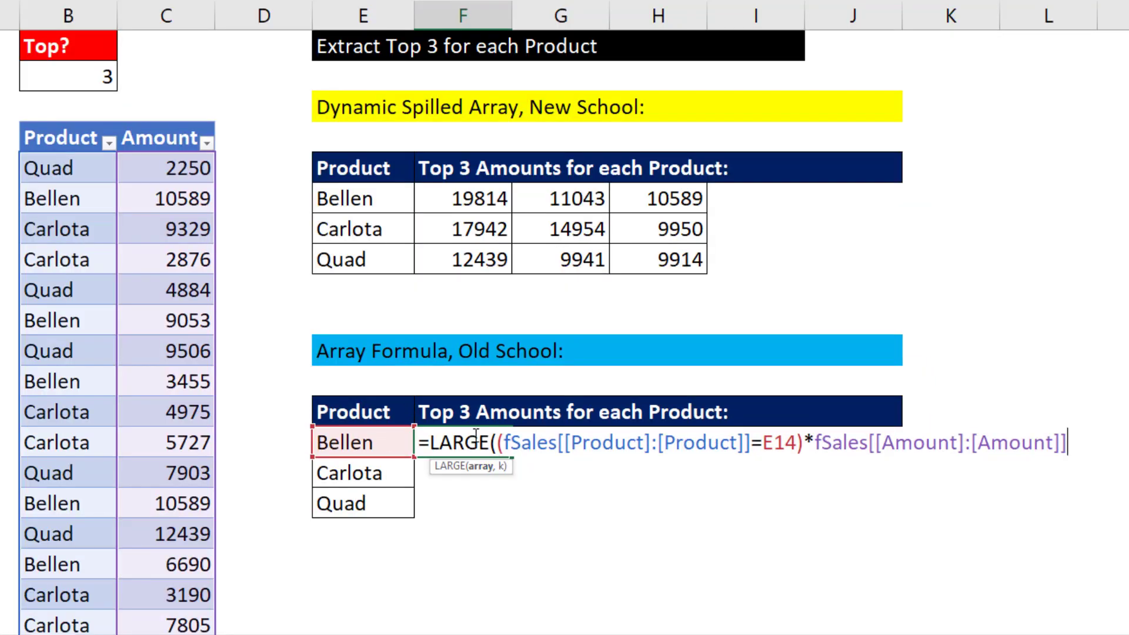
mouse_move(480, 480)
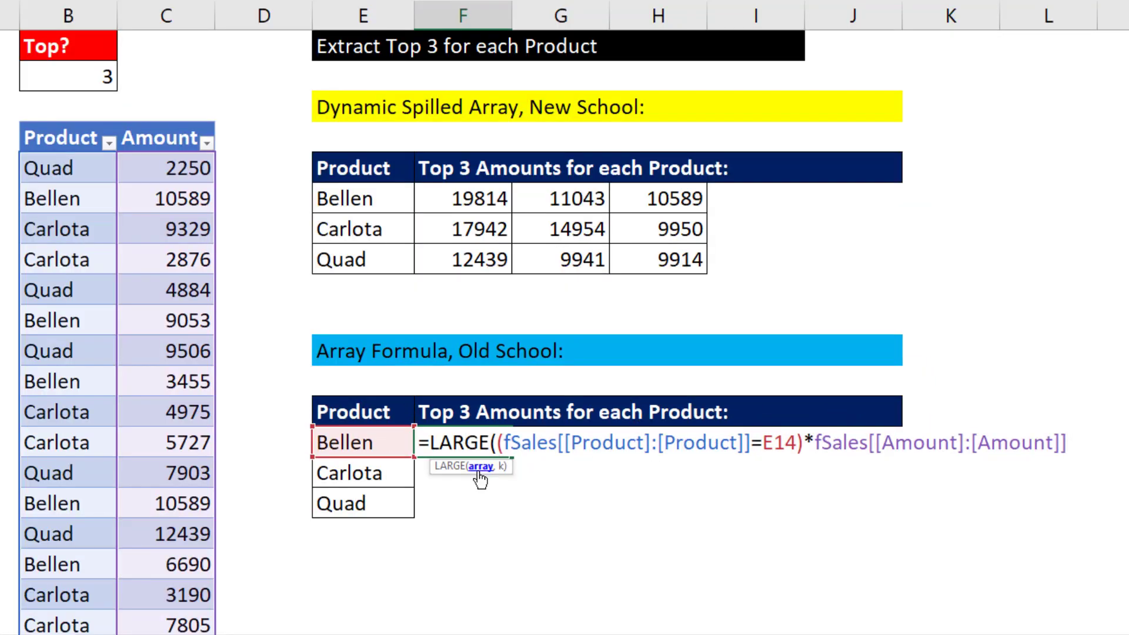
mouse_move(780, 451)
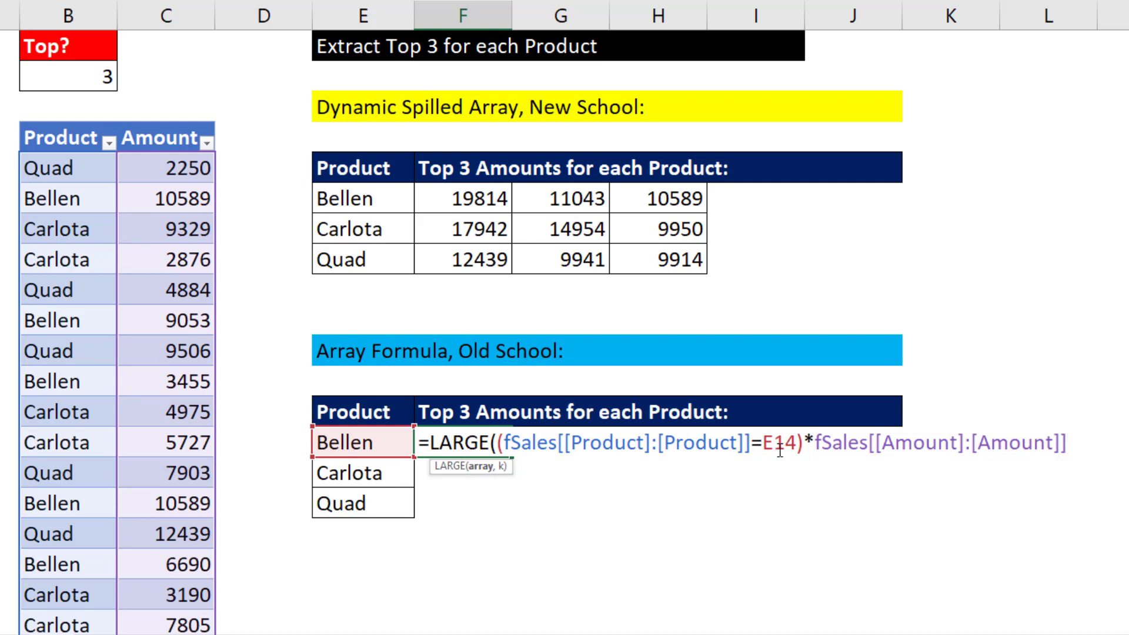
key("F4")
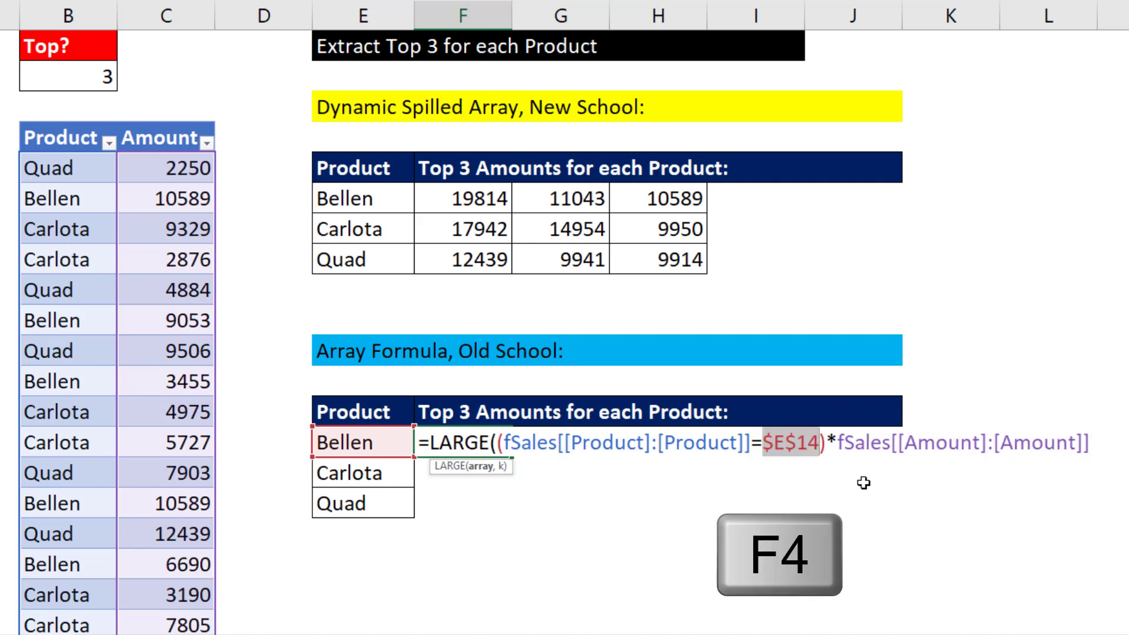
key("f4")
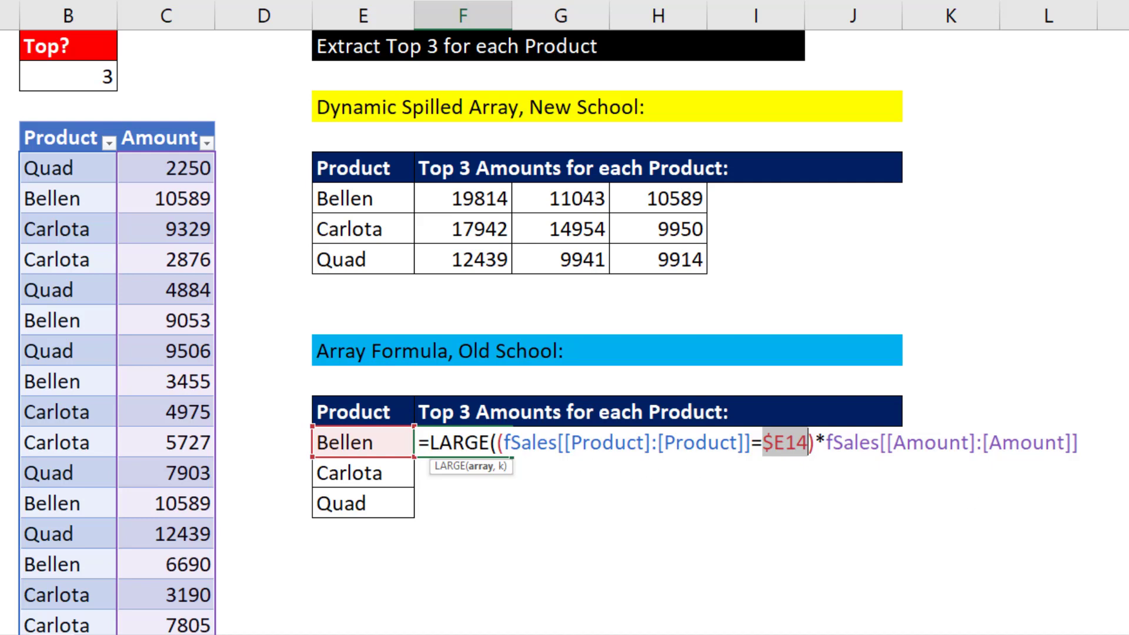
mouse_move(442, 131)
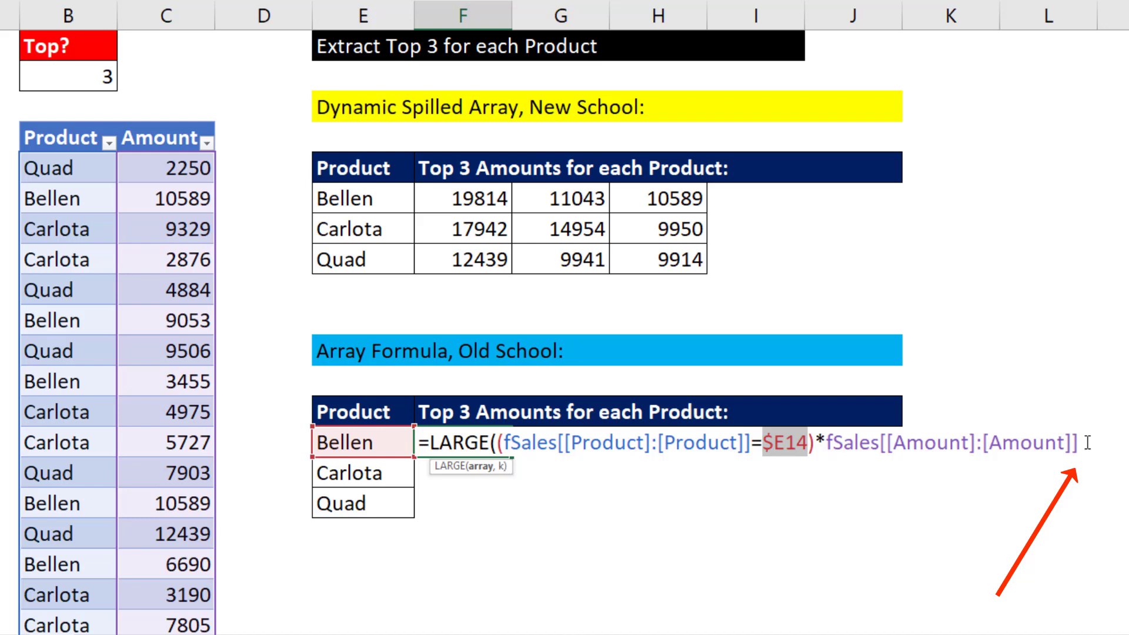
- Add COLUMNS($F14:F14) as the k argument of Bellen's LARGE formula
type(",")
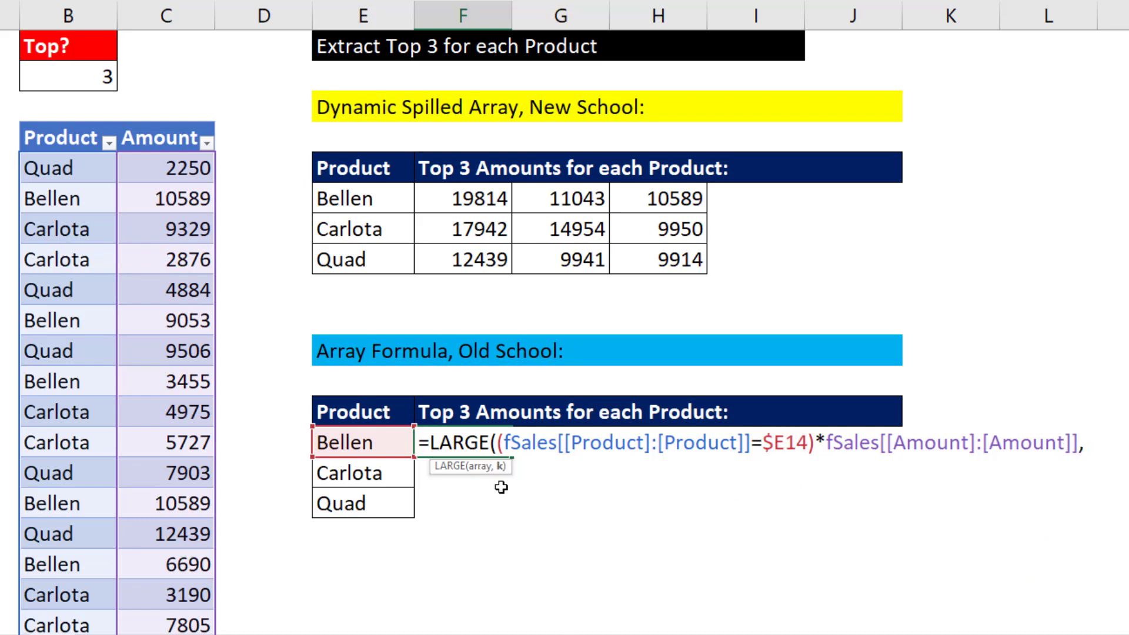
scroll("right", 3)
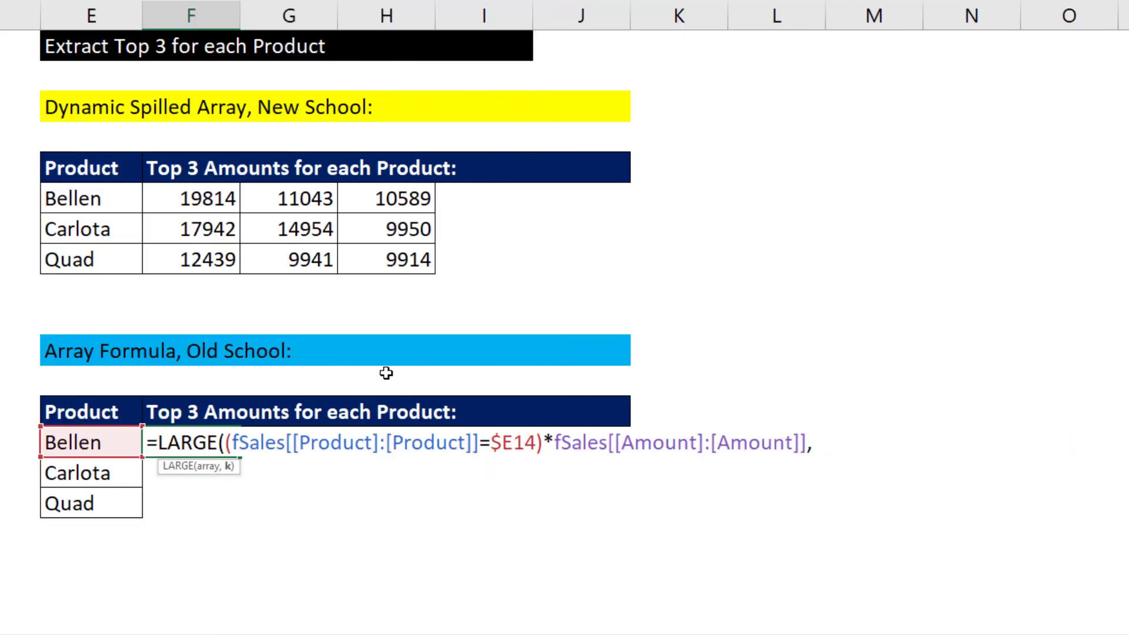
mouse_move(244, 512)
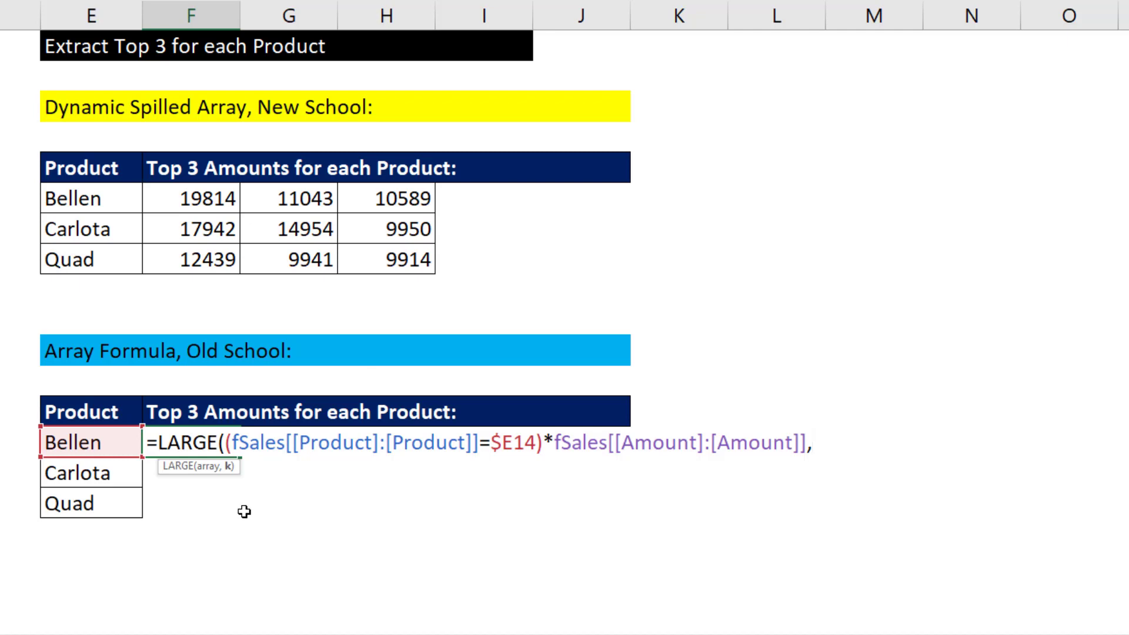
mouse_move(270, 403)
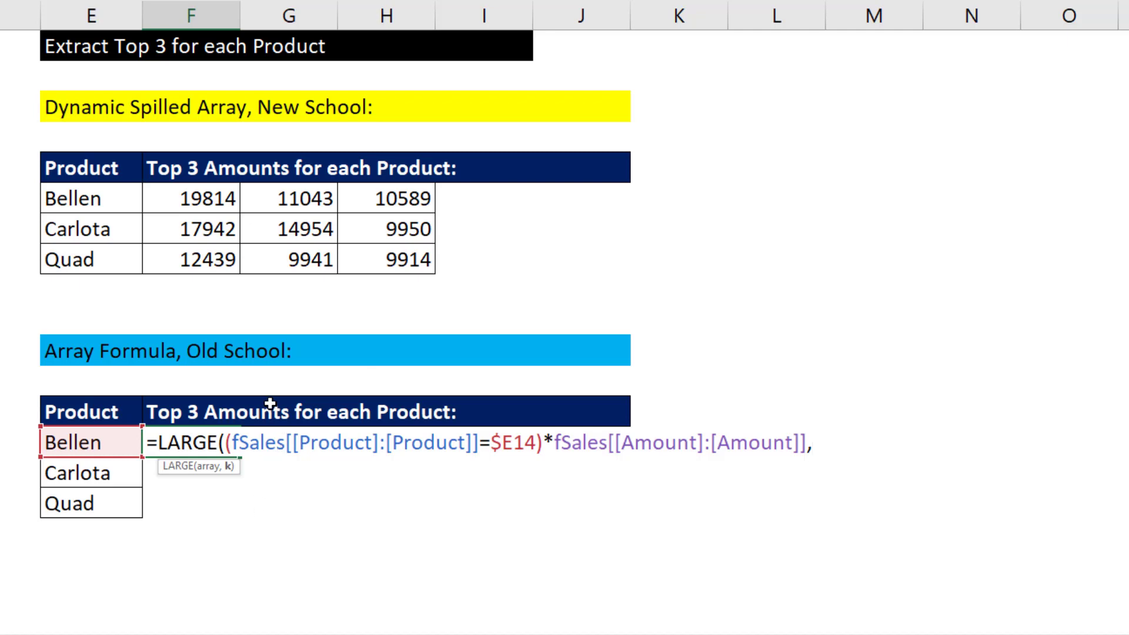
mouse_move(461, 395)
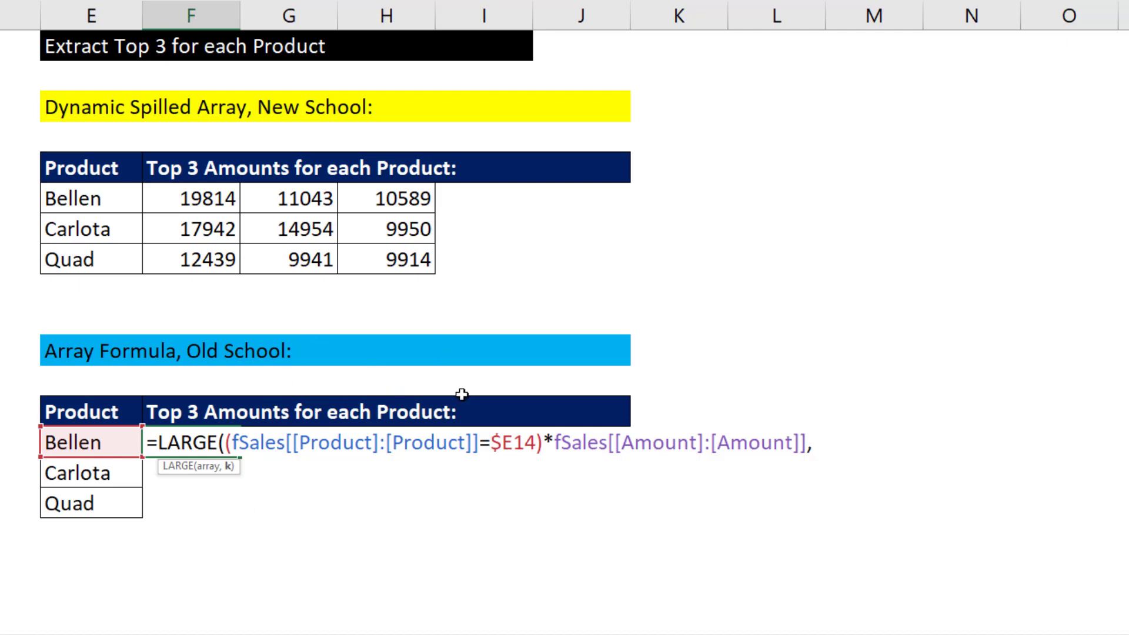
type(",c")
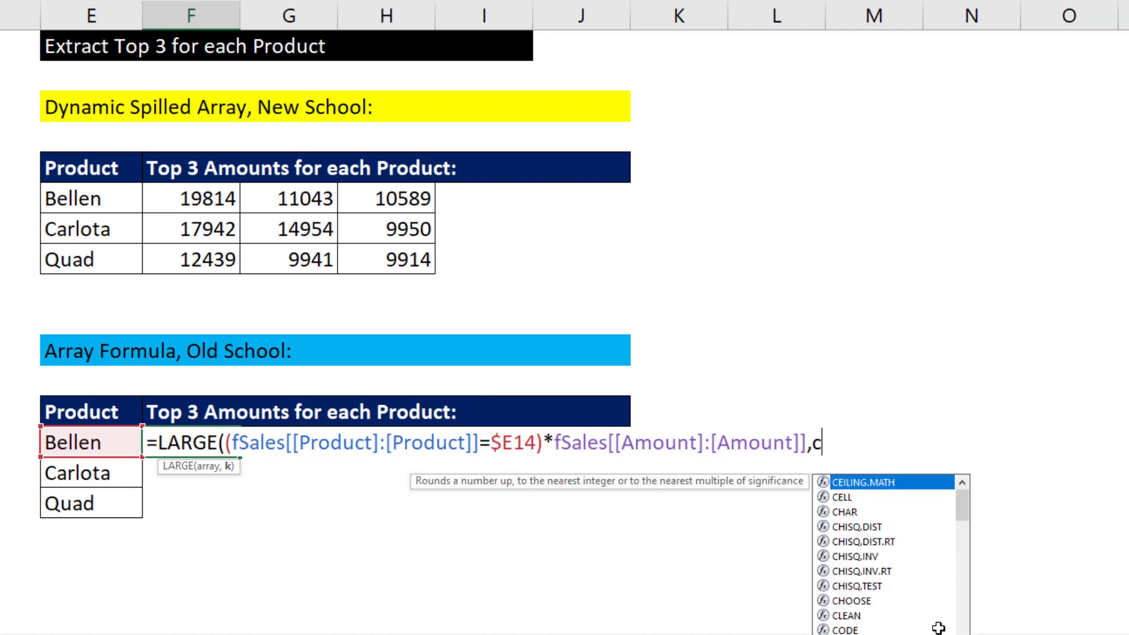
type("olumns")
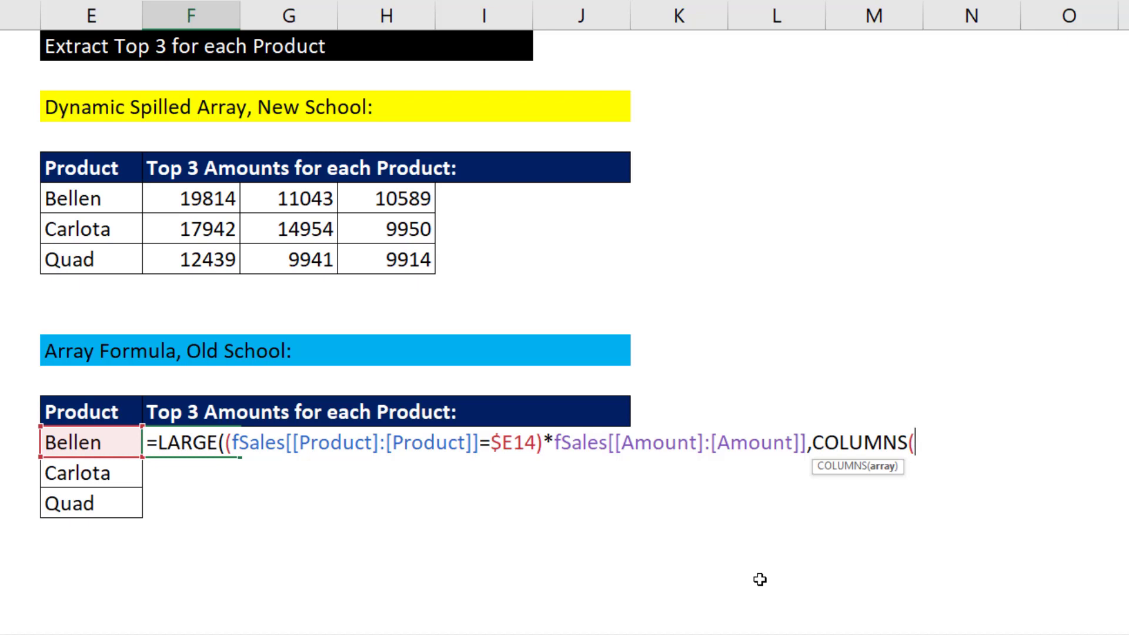
type("$F14:")
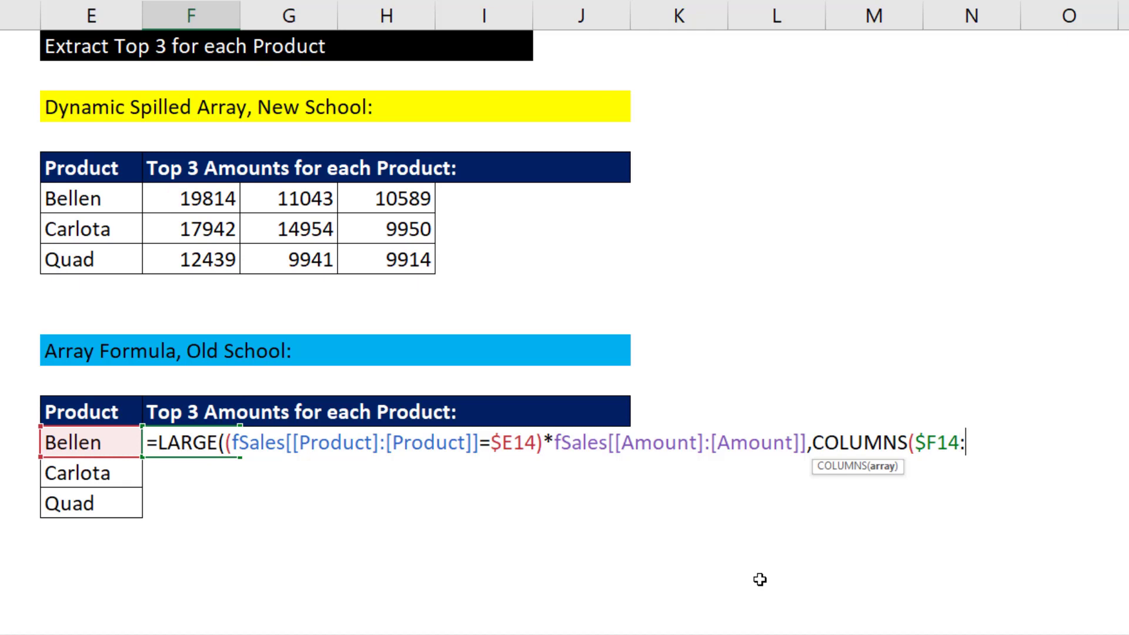
type("F")
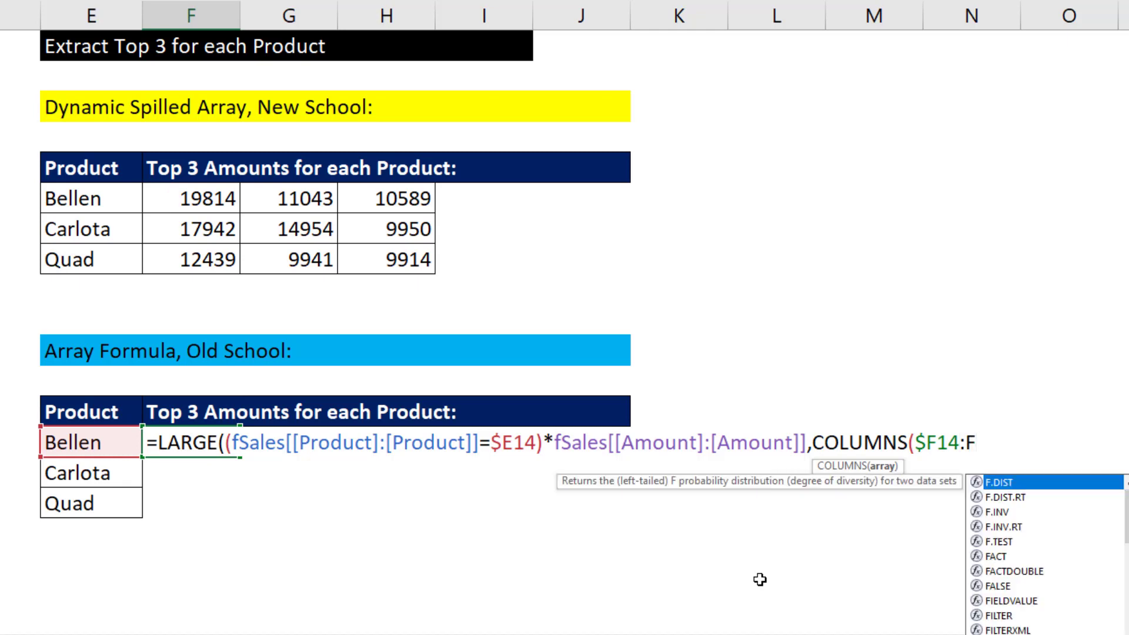
type("14)")
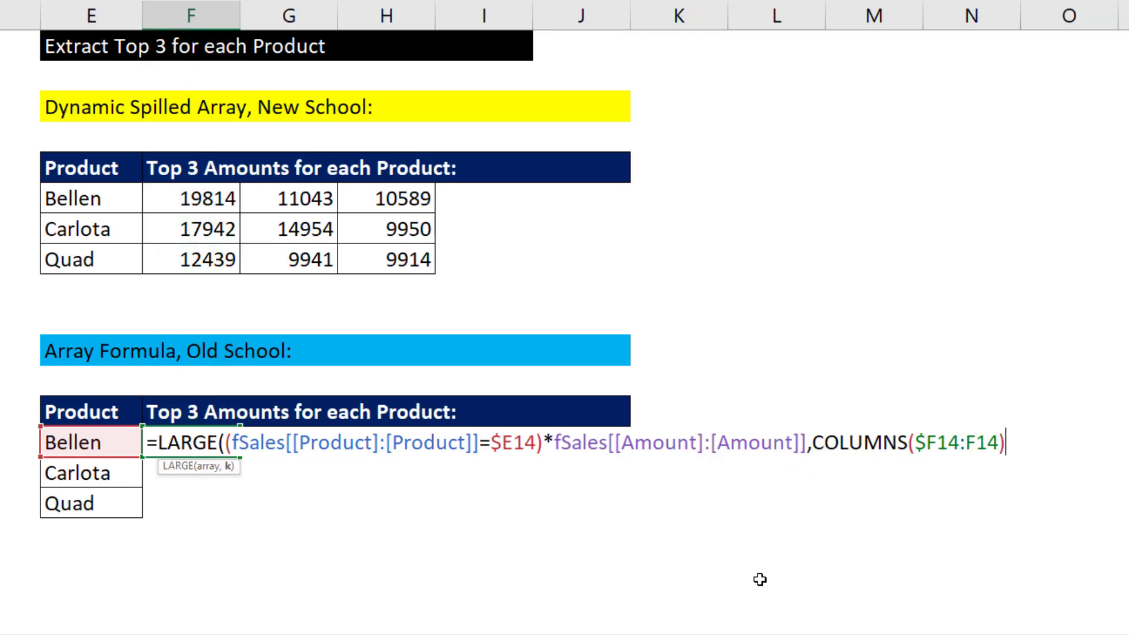
mouse_move(947, 471)
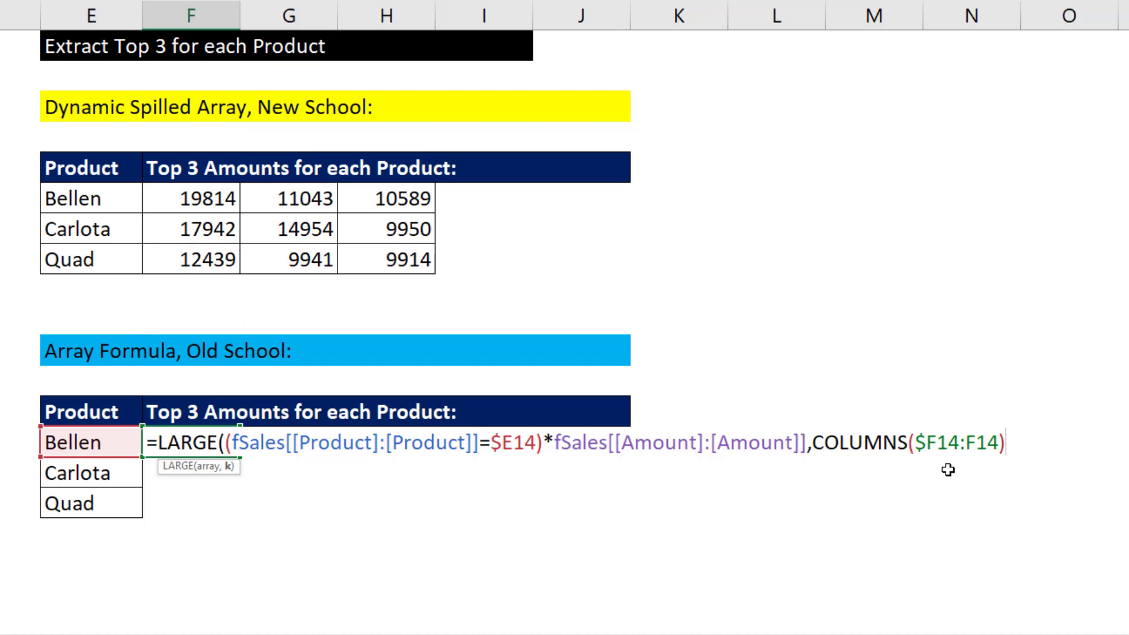
mouse_move(982, 462)
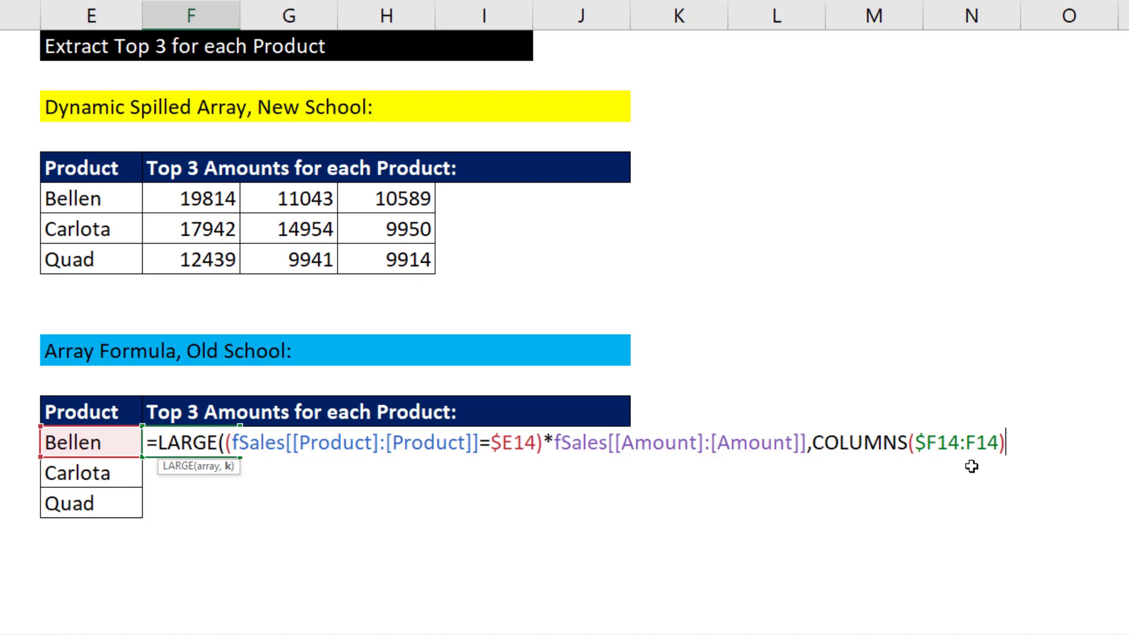
mouse_move(1011, 439)
type(")")
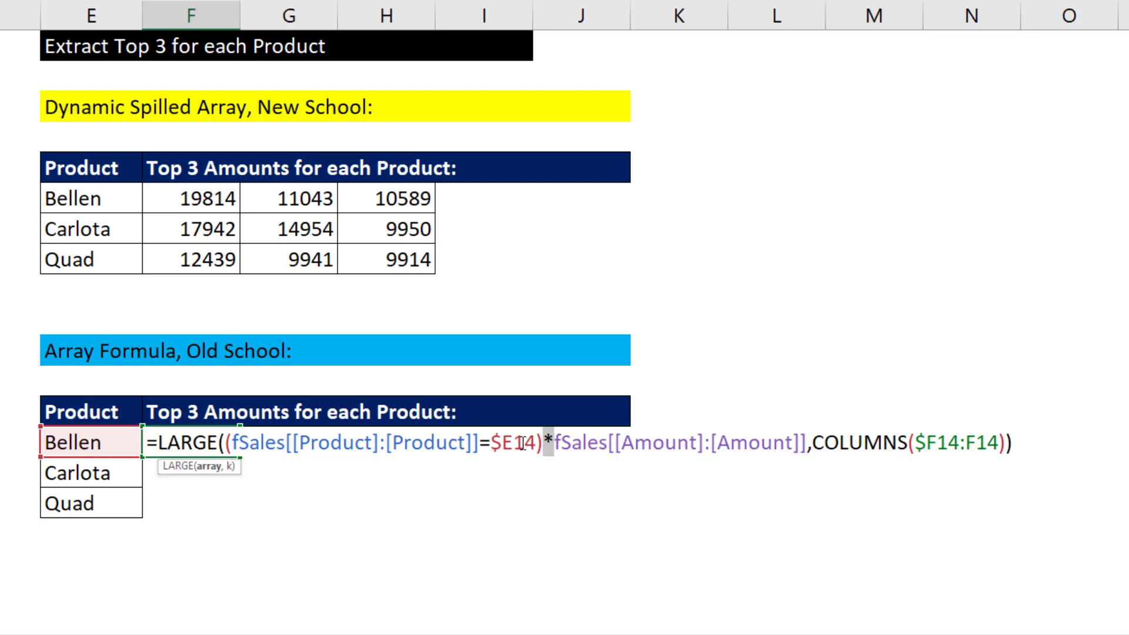
mouse_move(584, 497)
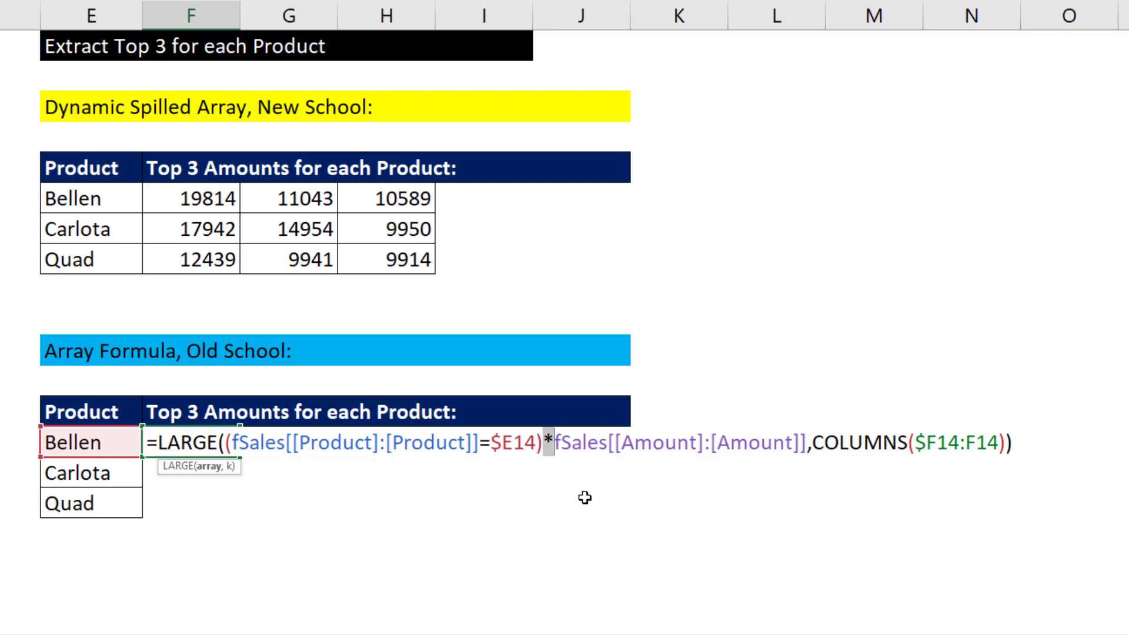
mouse_move(545, 476)
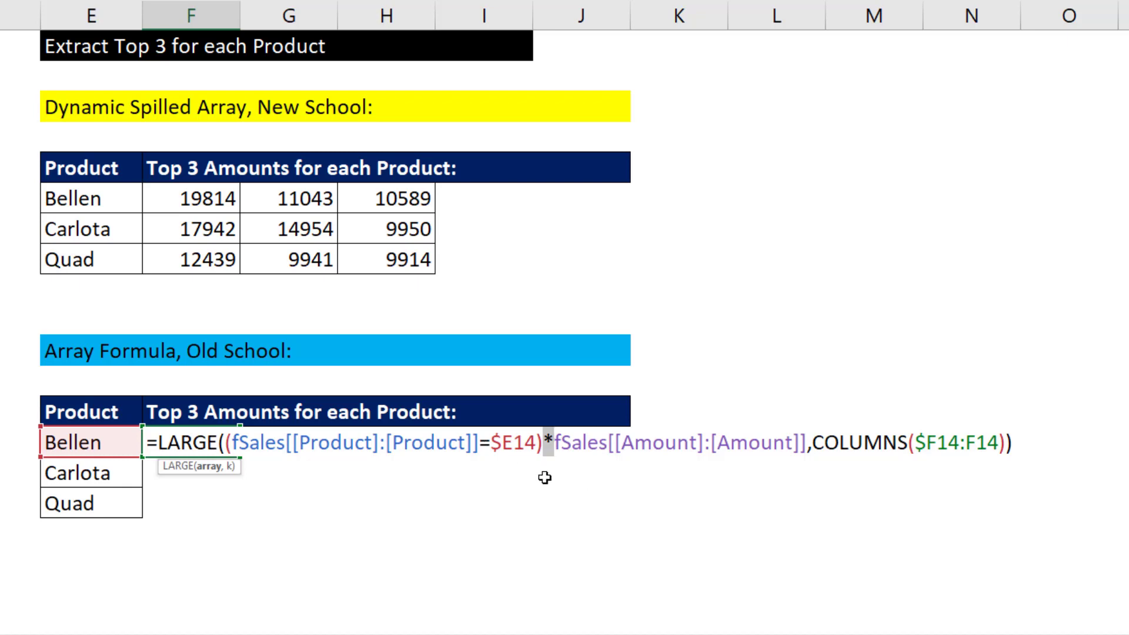
mouse_move(253, 460)
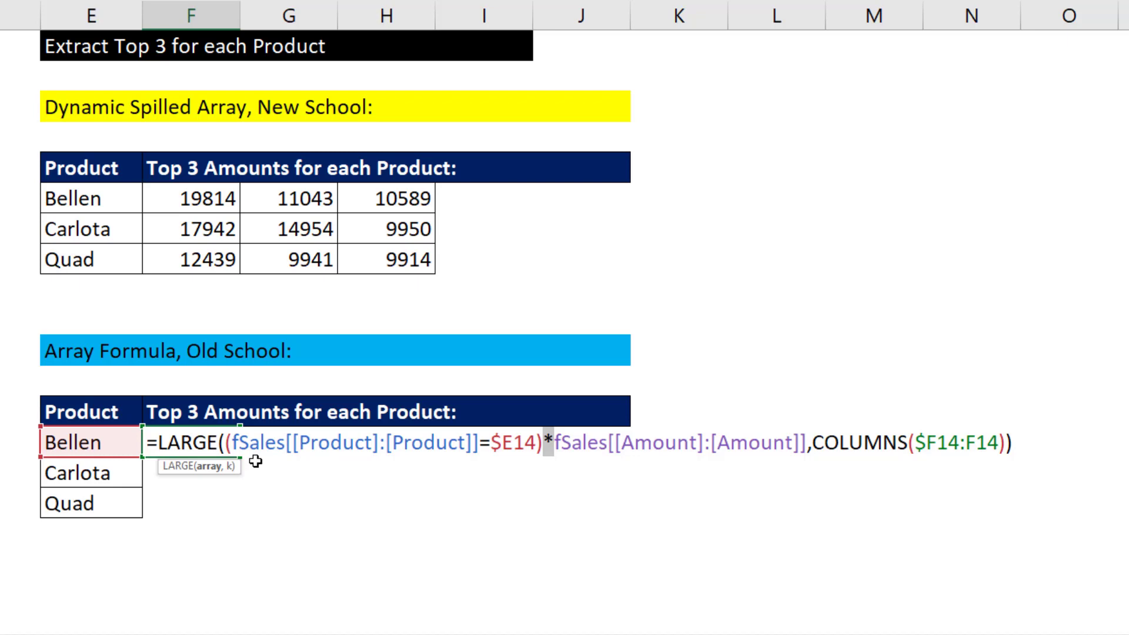
mouse_move(703, 471)
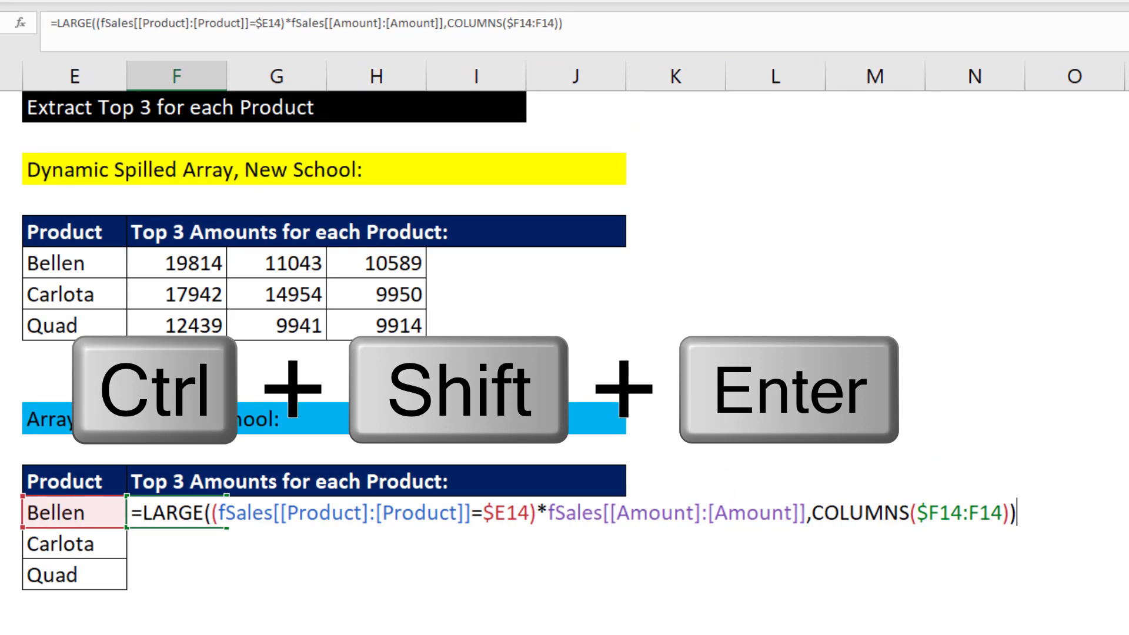
- Commit Bellen's LARGE formula as a legacy Ctrl+Shift+Enter array formula in curly braces
key("Ctrl+Shift+Enter")
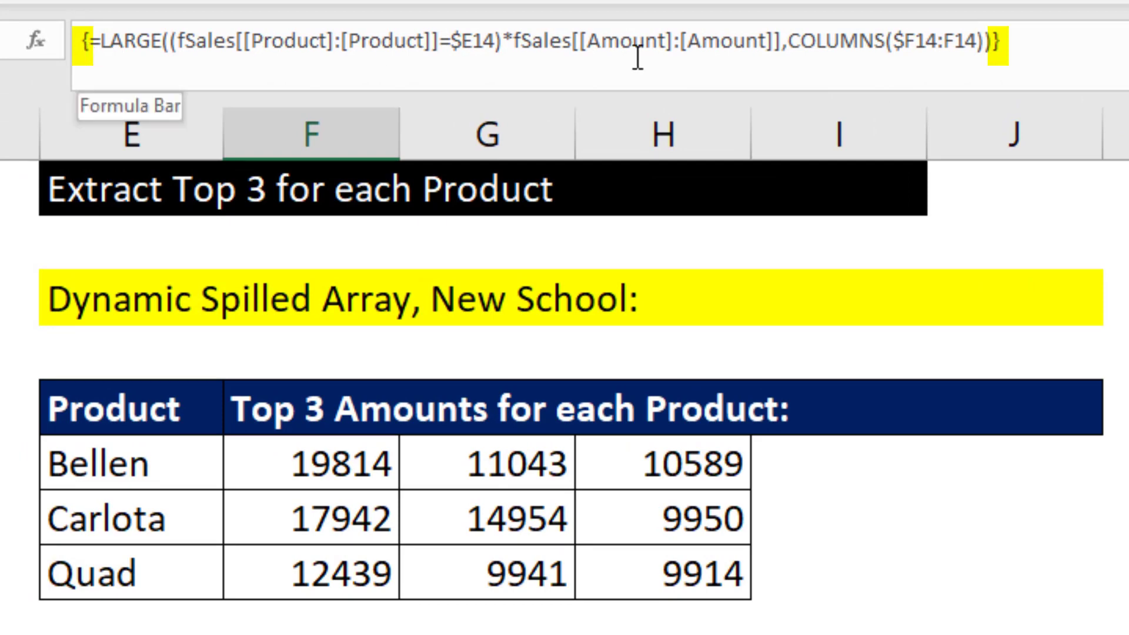
mouse_move(995, 85)
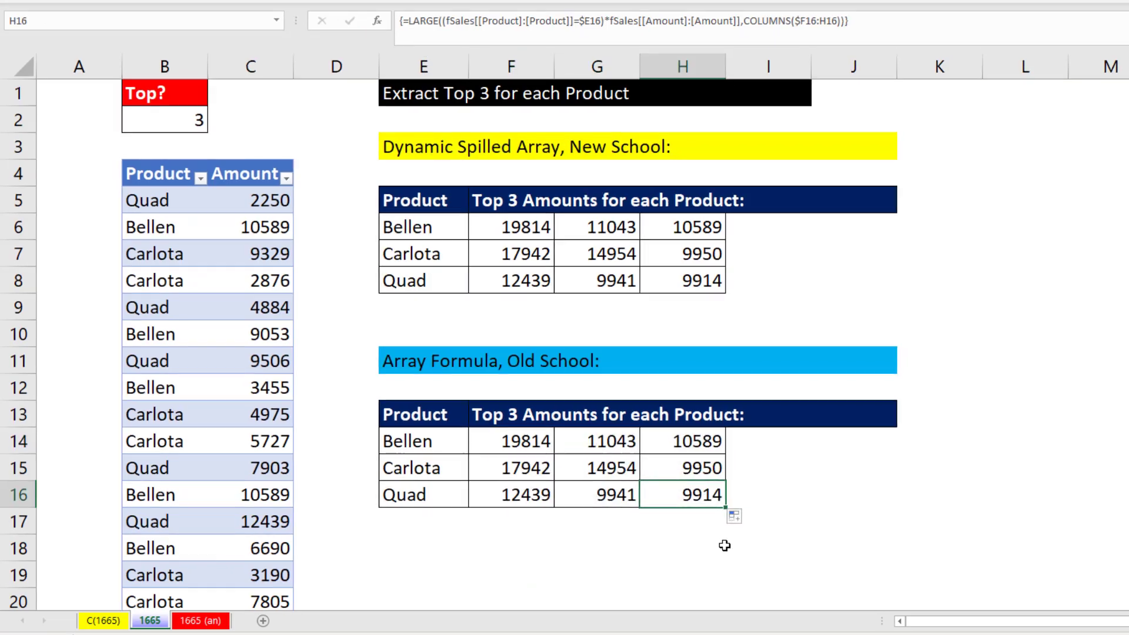
- Fill the array formula through F14:H16 and change the Top value to 2
key("f2")
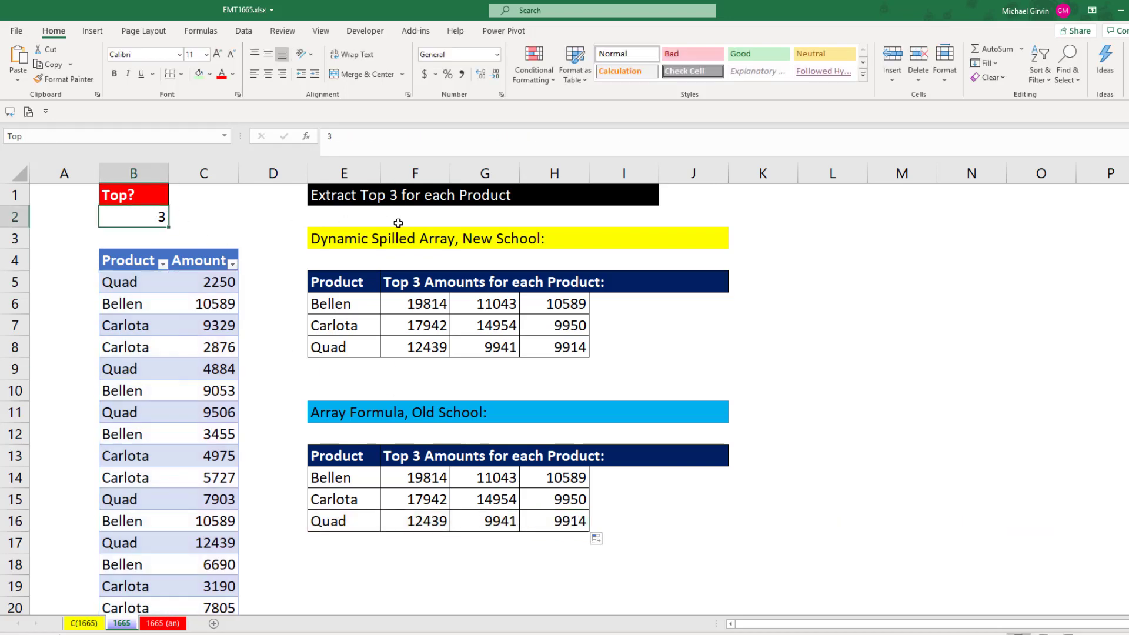
type("2")
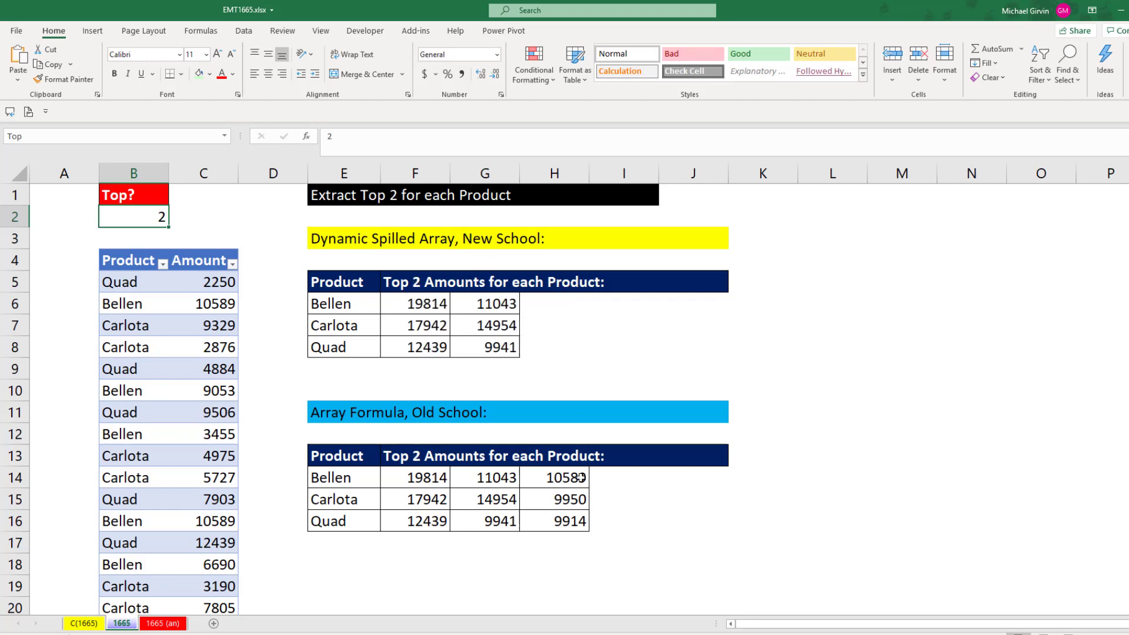
- Wrap F14's LARGE in IF(COLUMNS($F14:F14)>Top,"",...) and re-enter it as an array formula
left_click(414, 477)
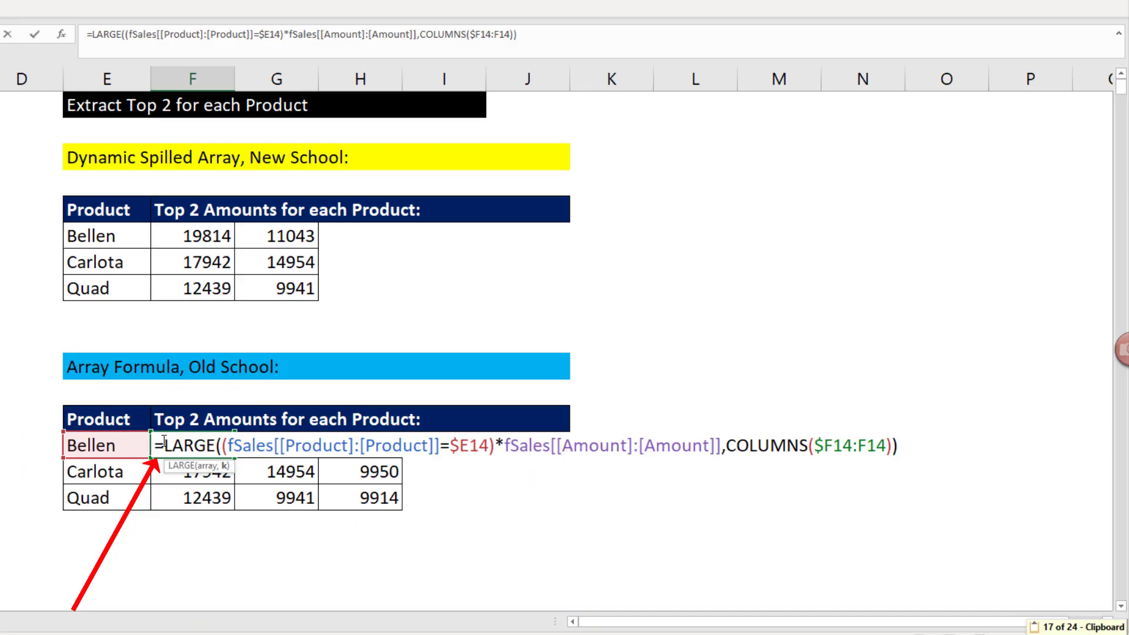
type("IF(")
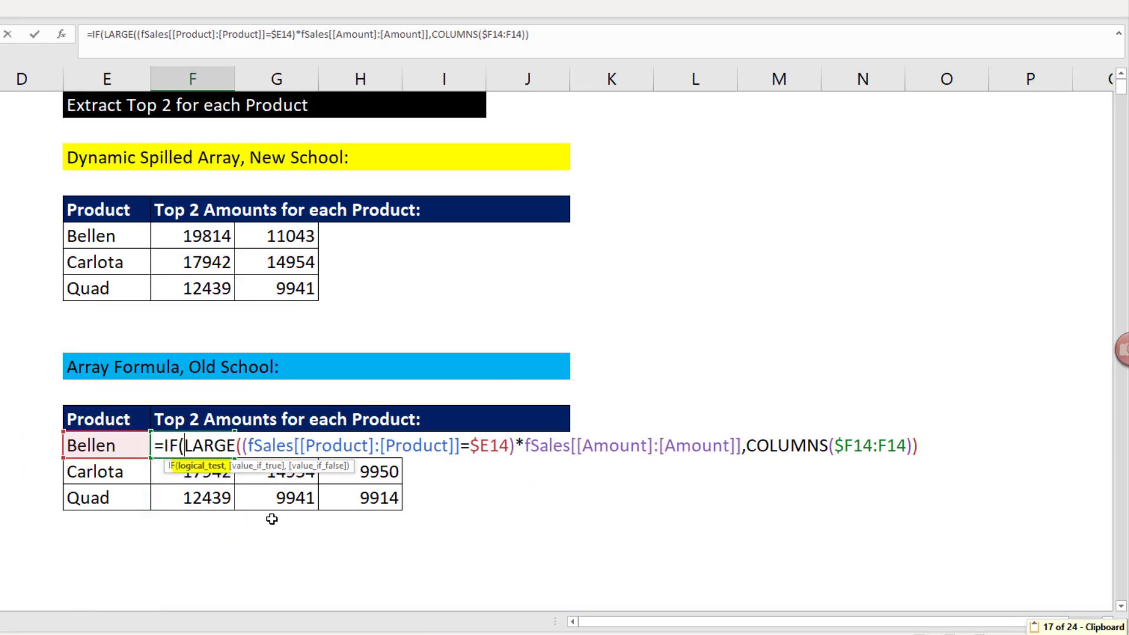
key("ctrl+v")
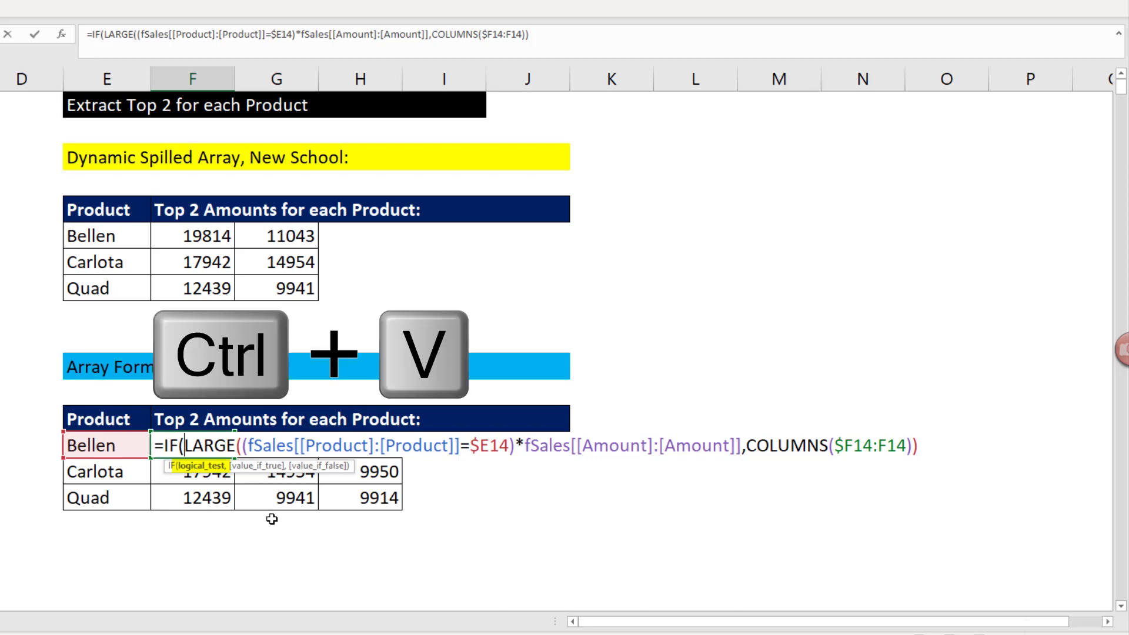
key("ctrl+v")
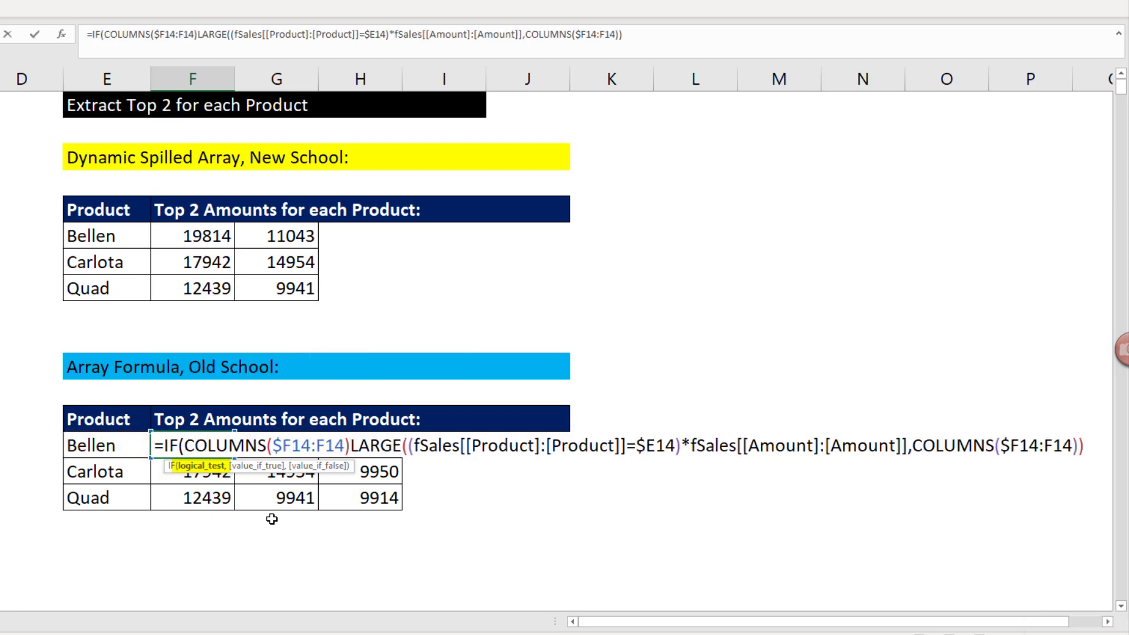
type(">")
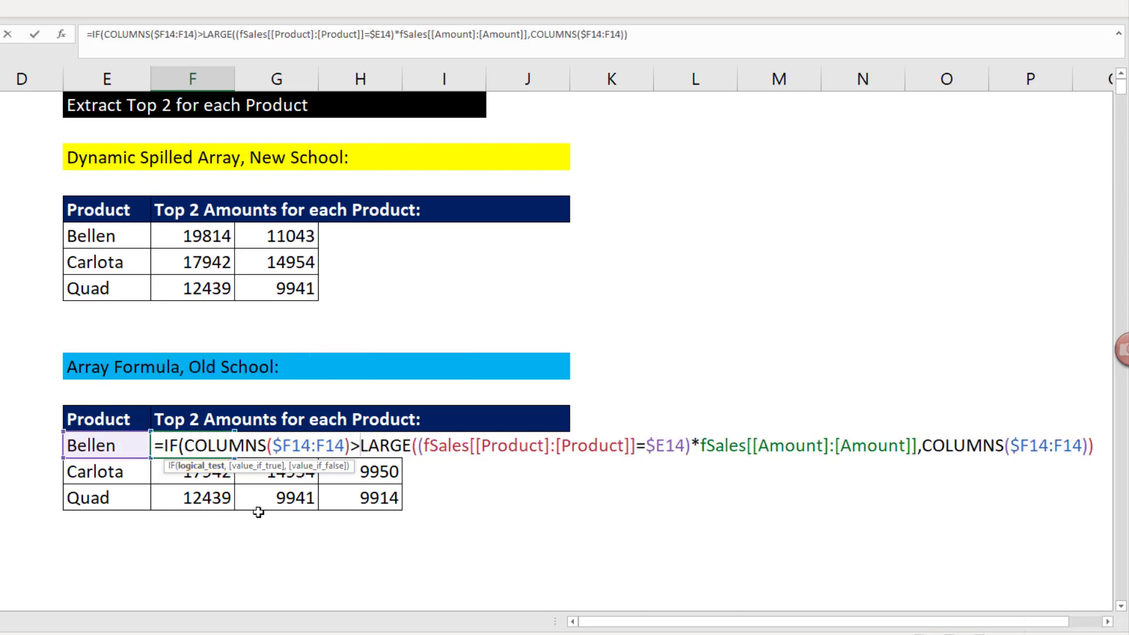
type("Top,")
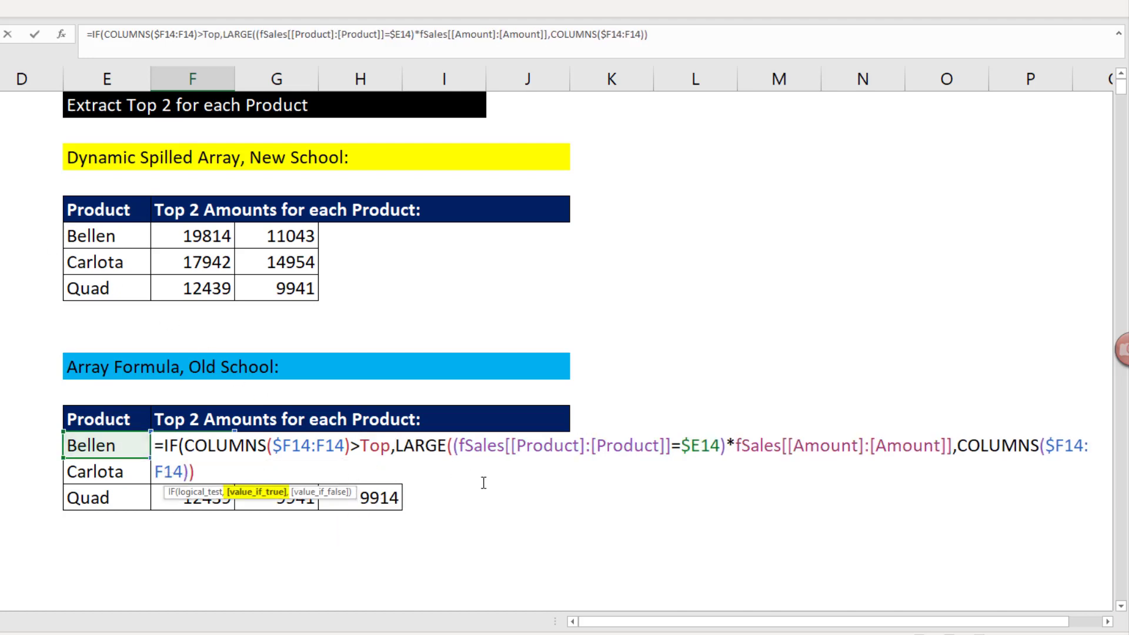
mouse_move(281, 513)
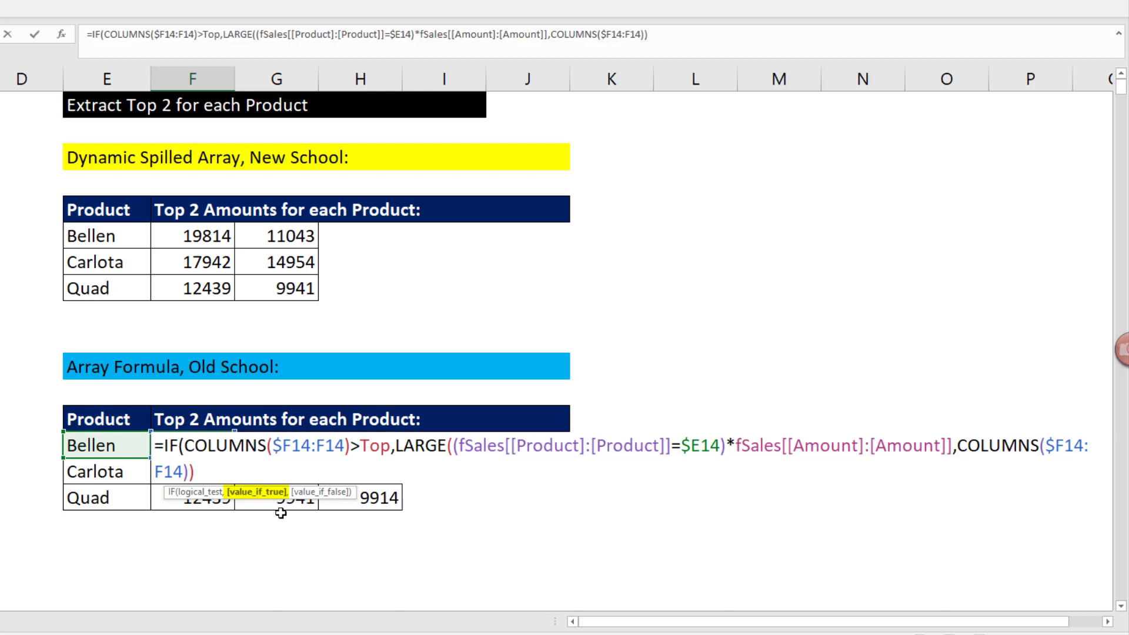
type("\"\"")
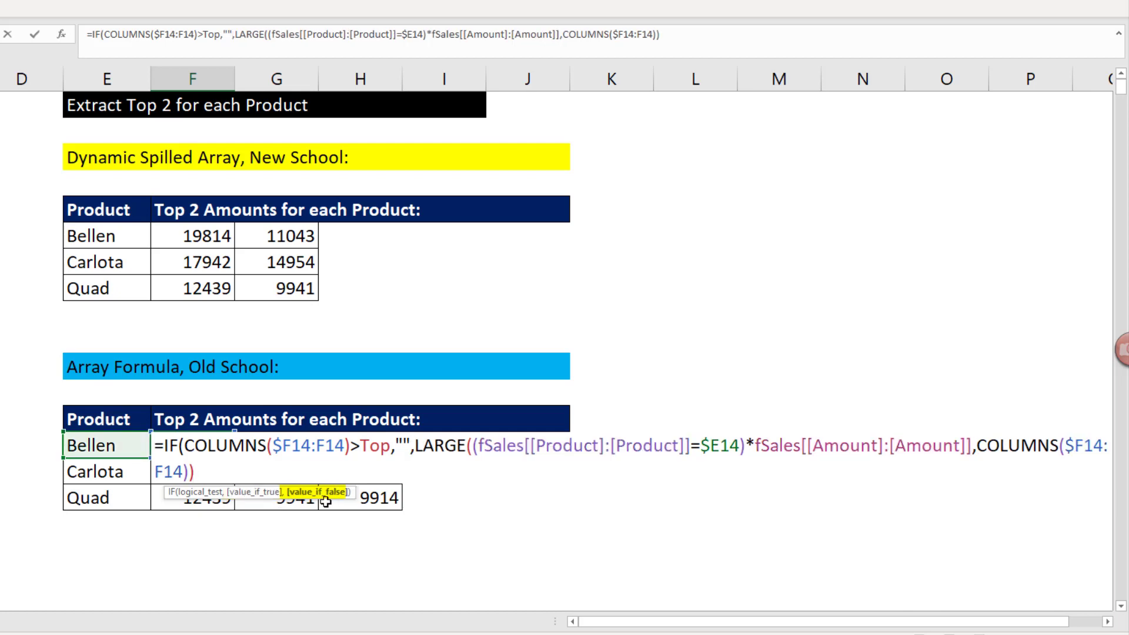
mouse_move(411, 538)
type(")")
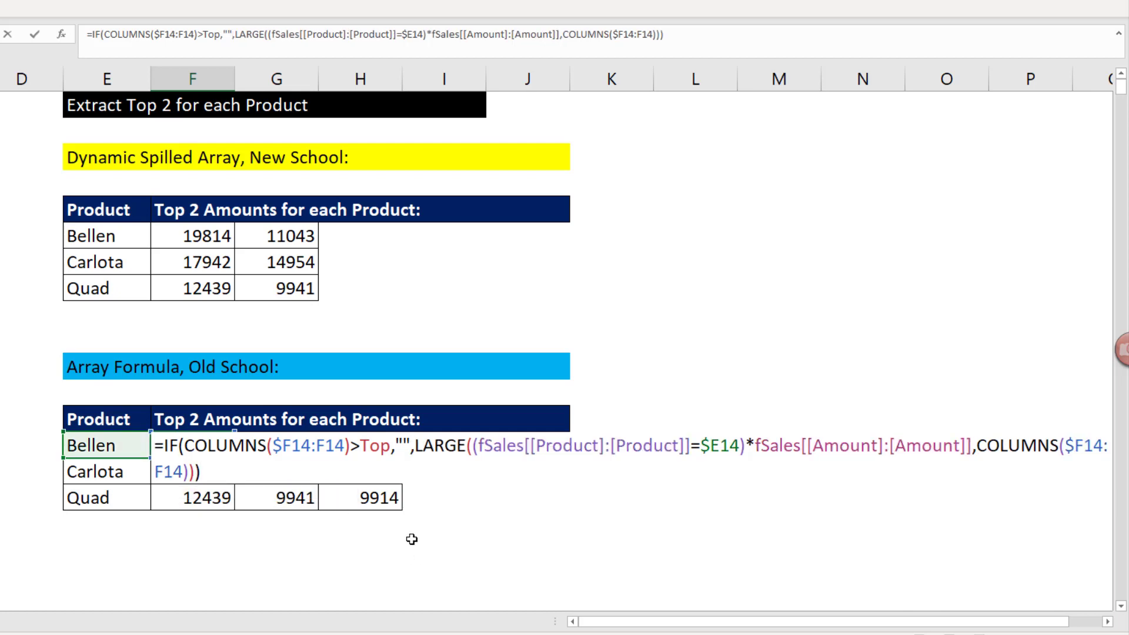
key("ctrl+shift+enter")
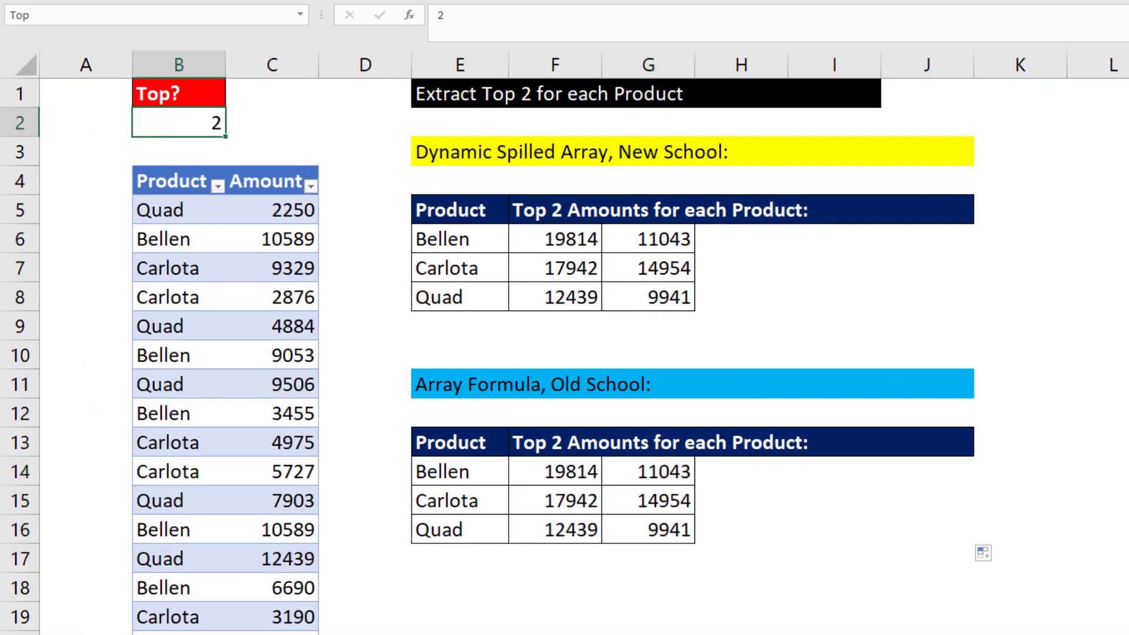
- Change the Top value in B2 to 3, then 4, then back to 3
type("3")
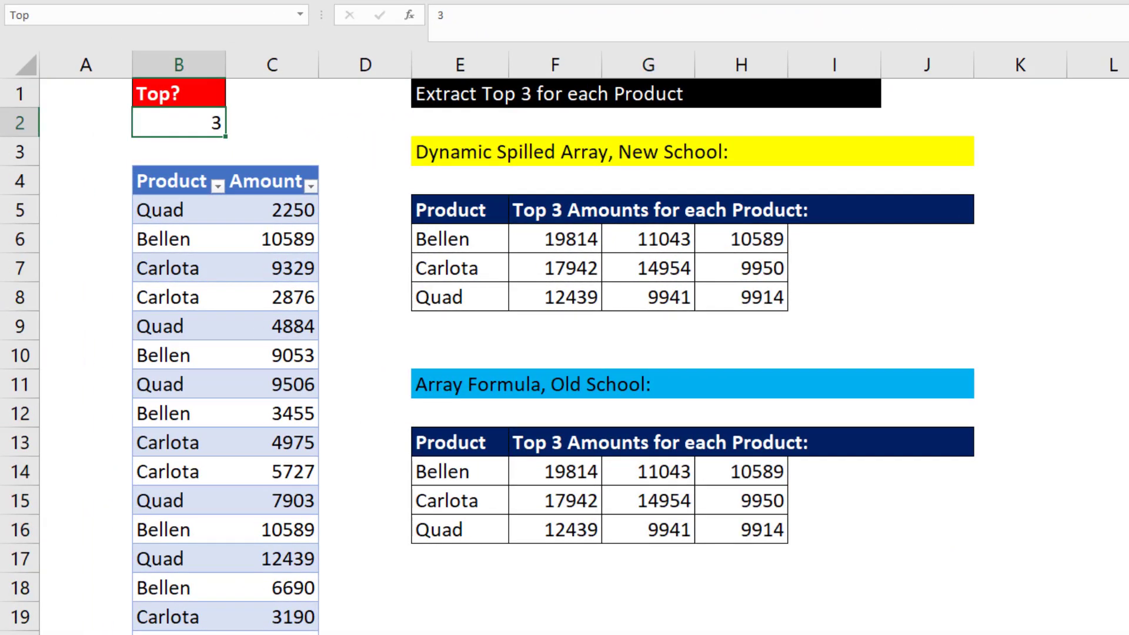
type("4")
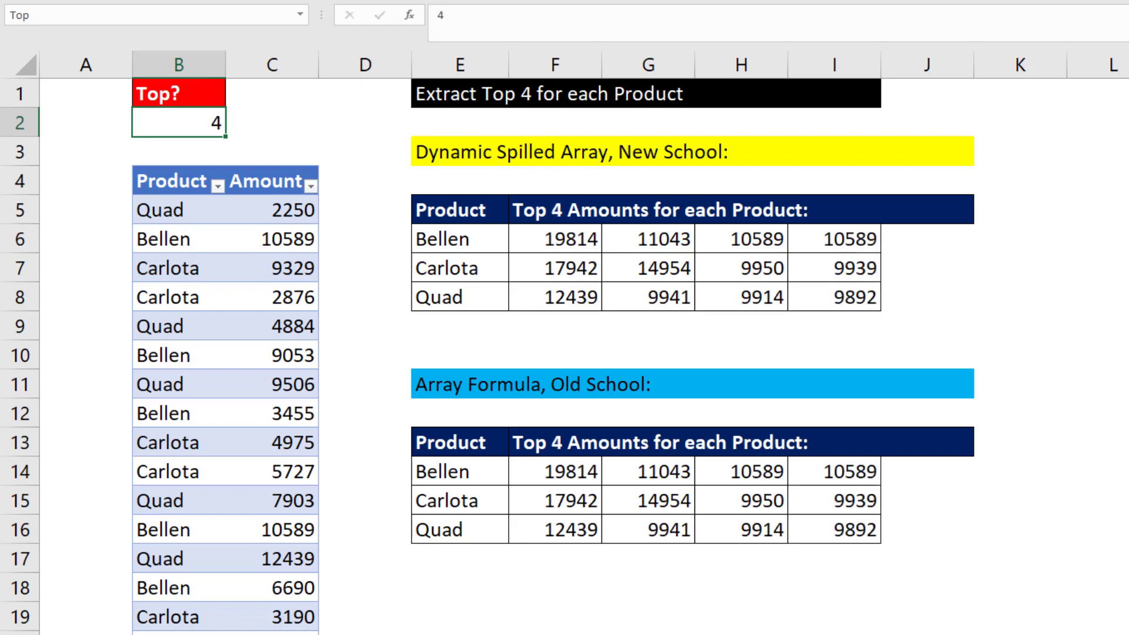
mouse_move(953, 590)
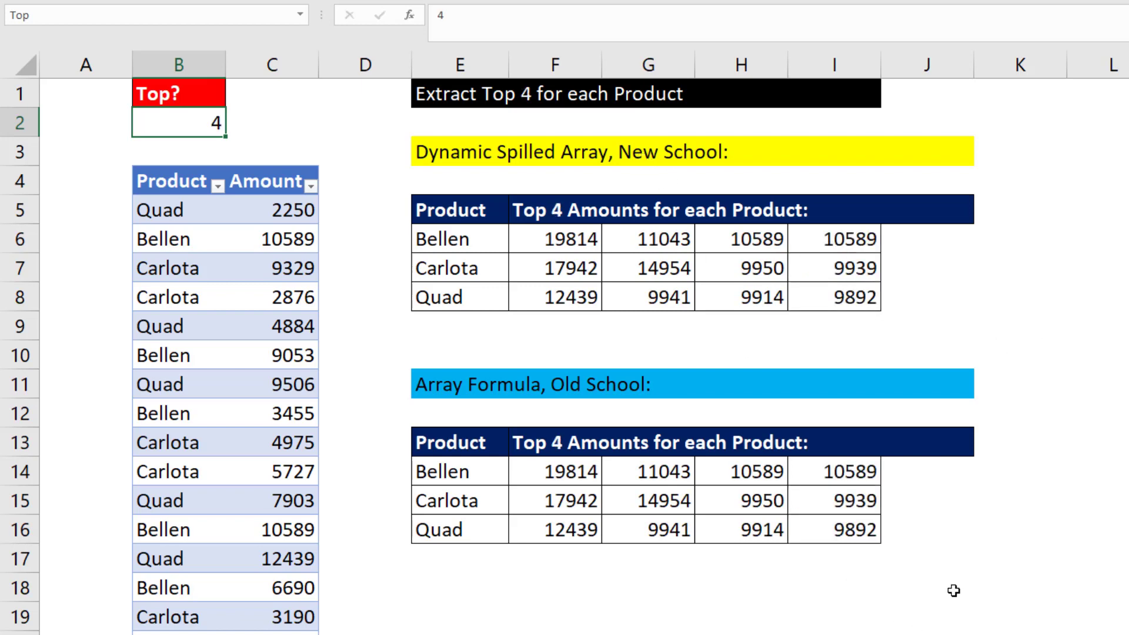
mouse_move(788, 255)
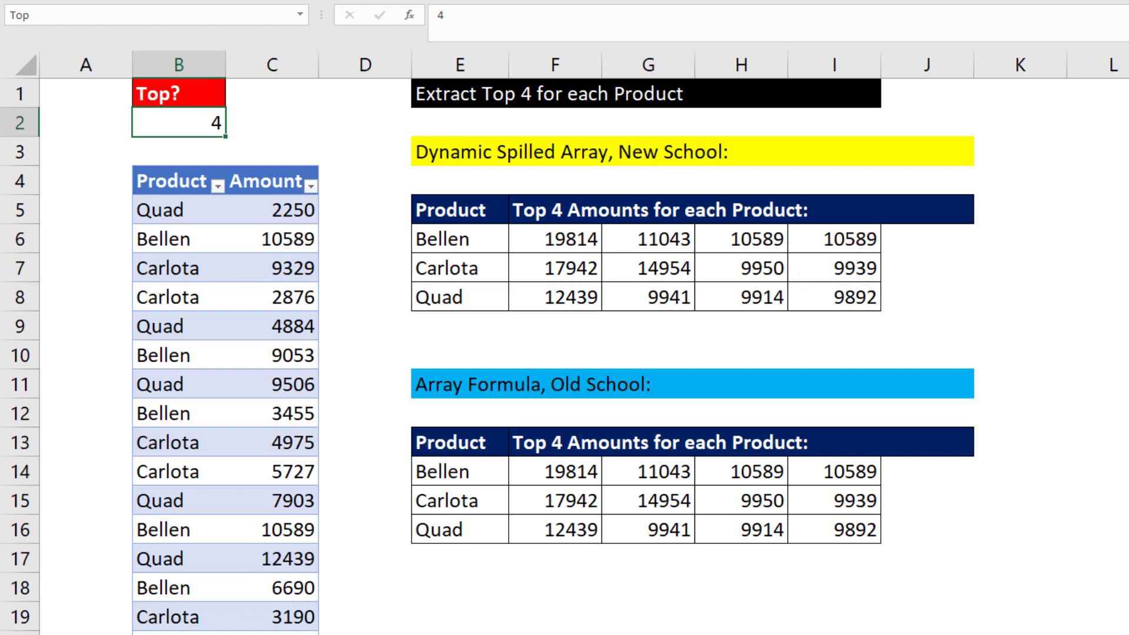
type("3")
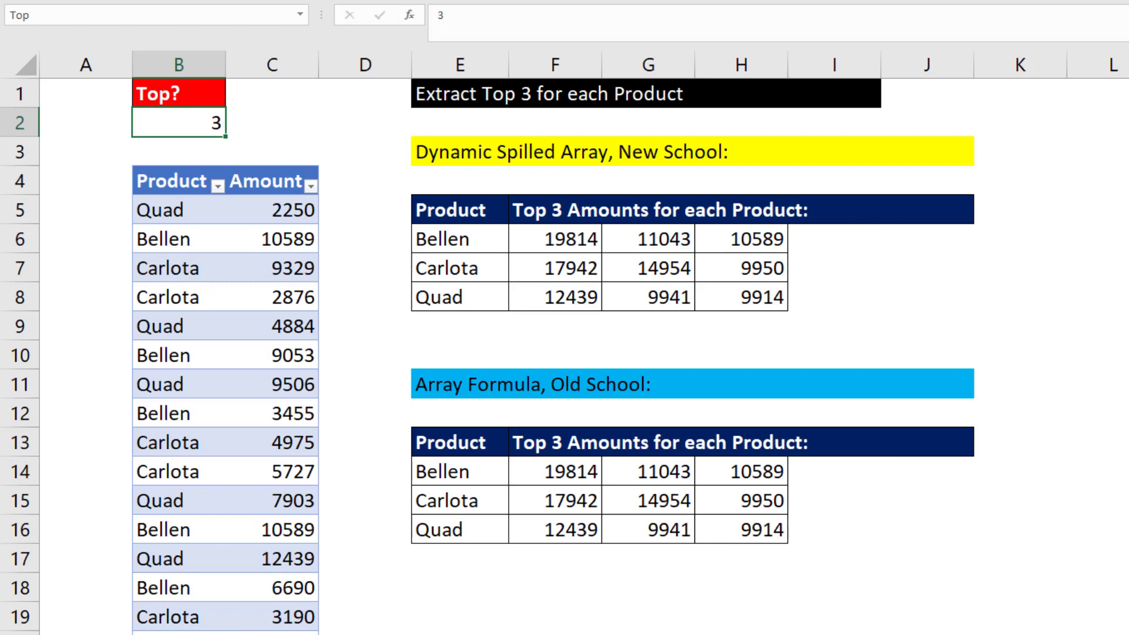
mouse_move(856, 230)
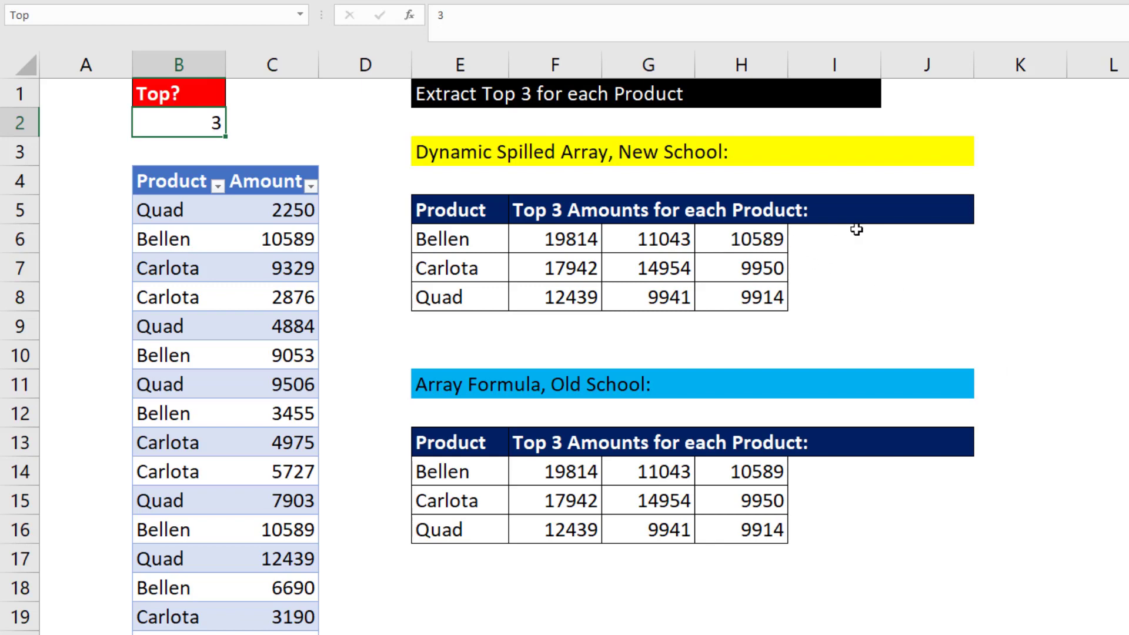
mouse_move(818, 235)
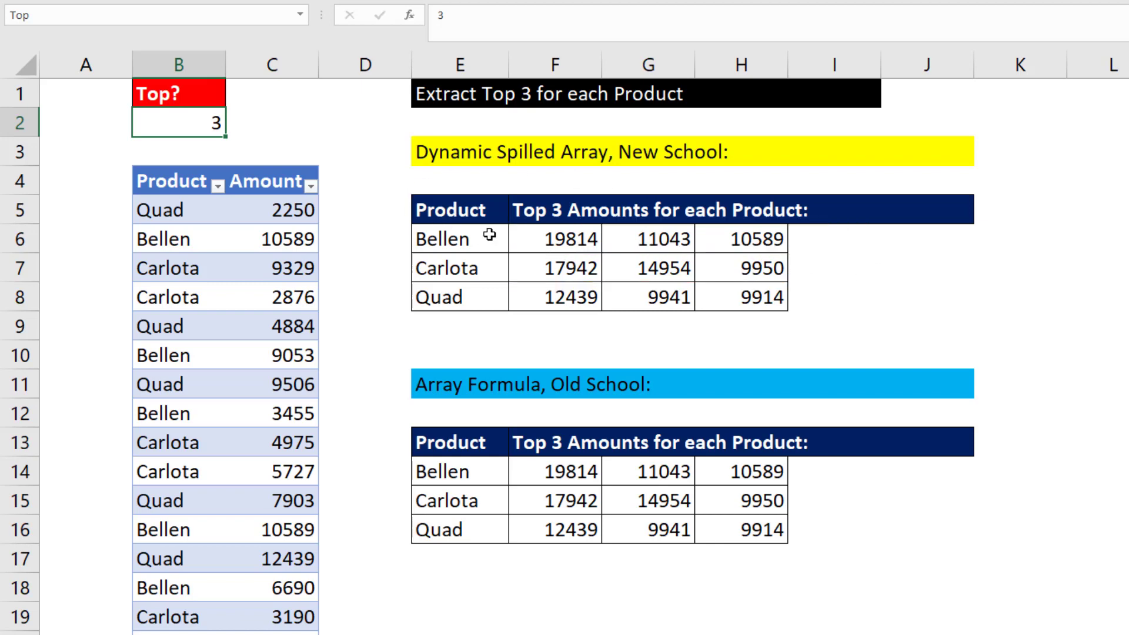
mouse_move(243, 146)
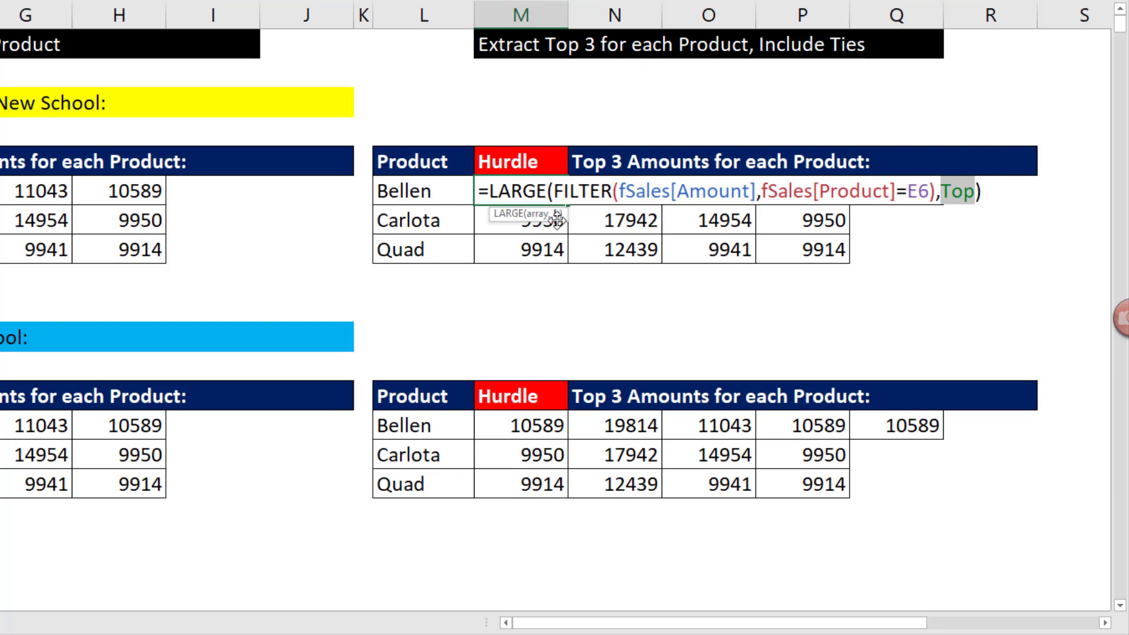
mouse_move(966, 212)
type("=TRANSPOSE(SORT(FILTER(fSales[Amount],(fSales[Product]=E6)*(fSales[Amount]>=M6)),,-1))")
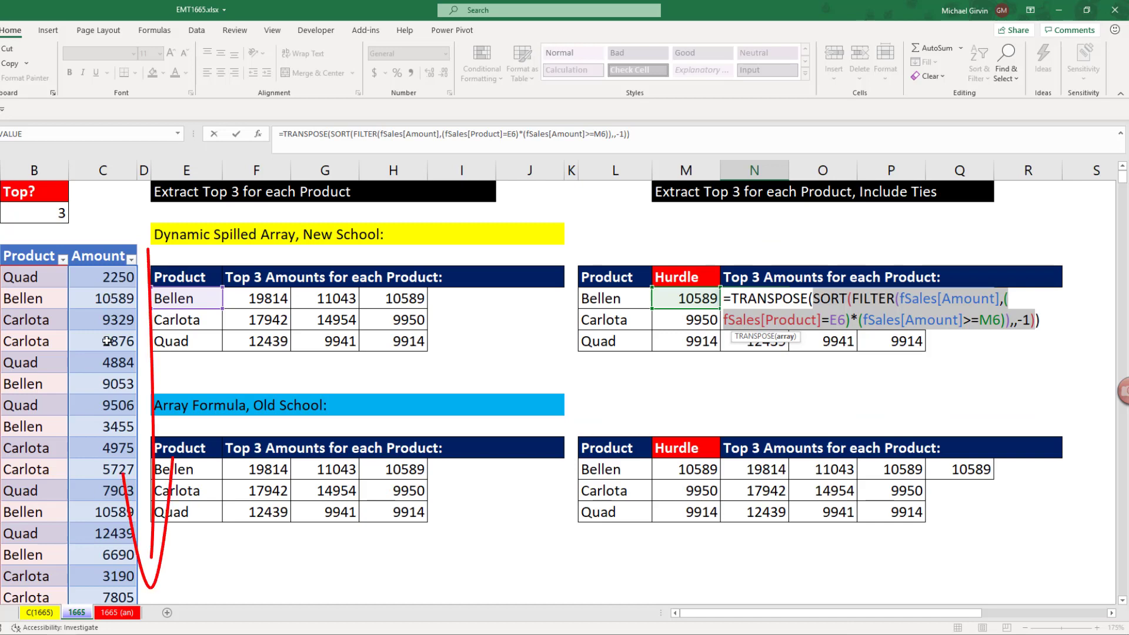
mouse_move(688, 375)
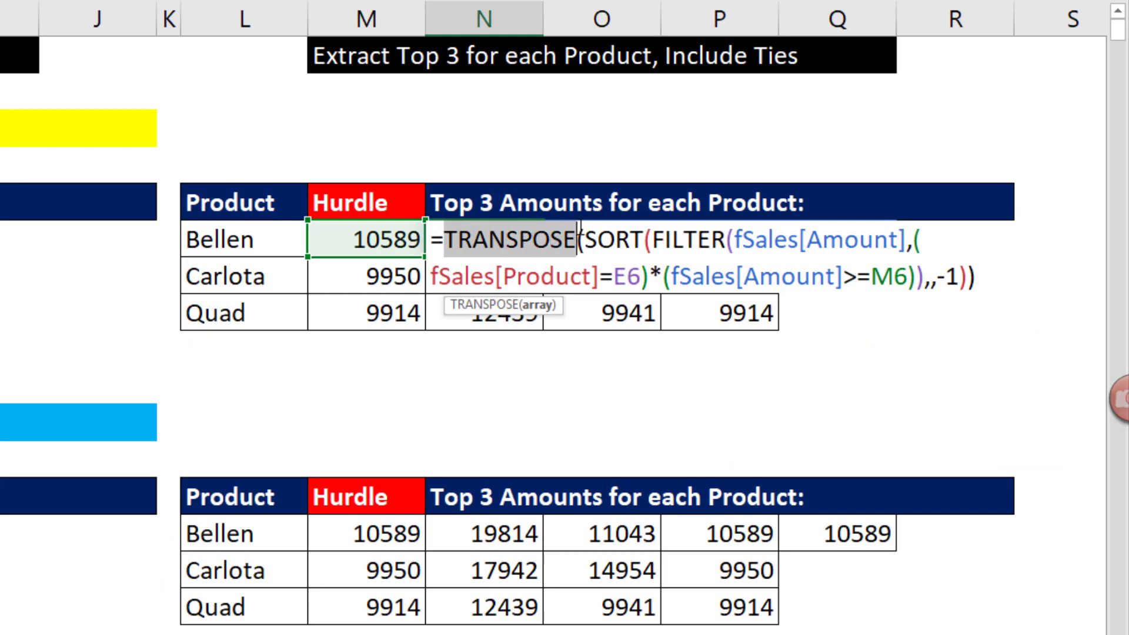
key("Return")
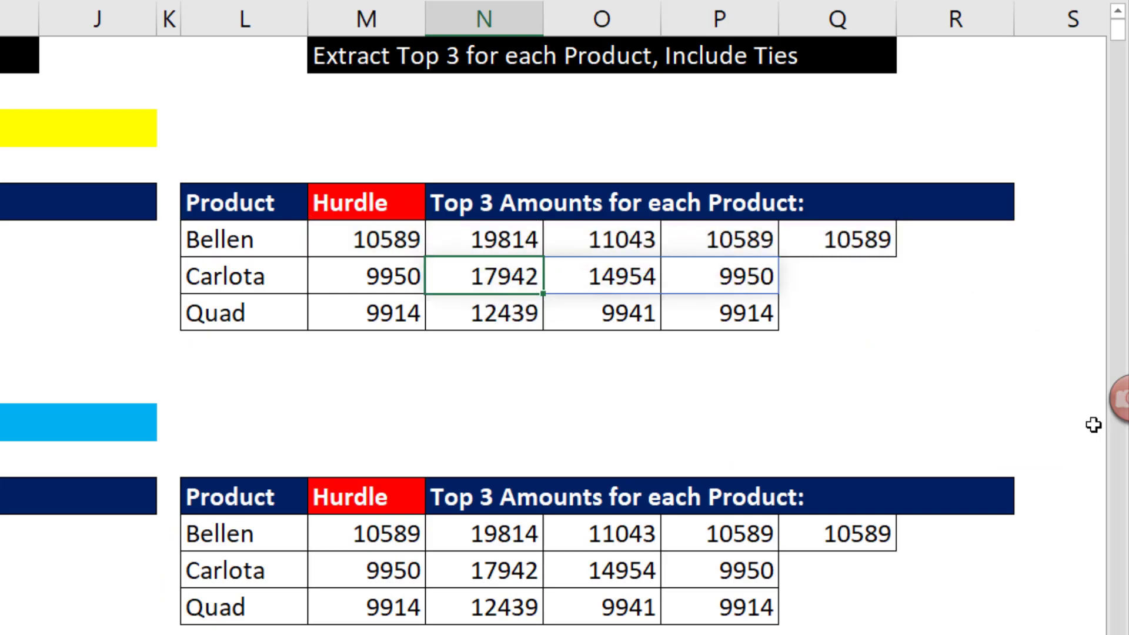
mouse_move(514, 238)
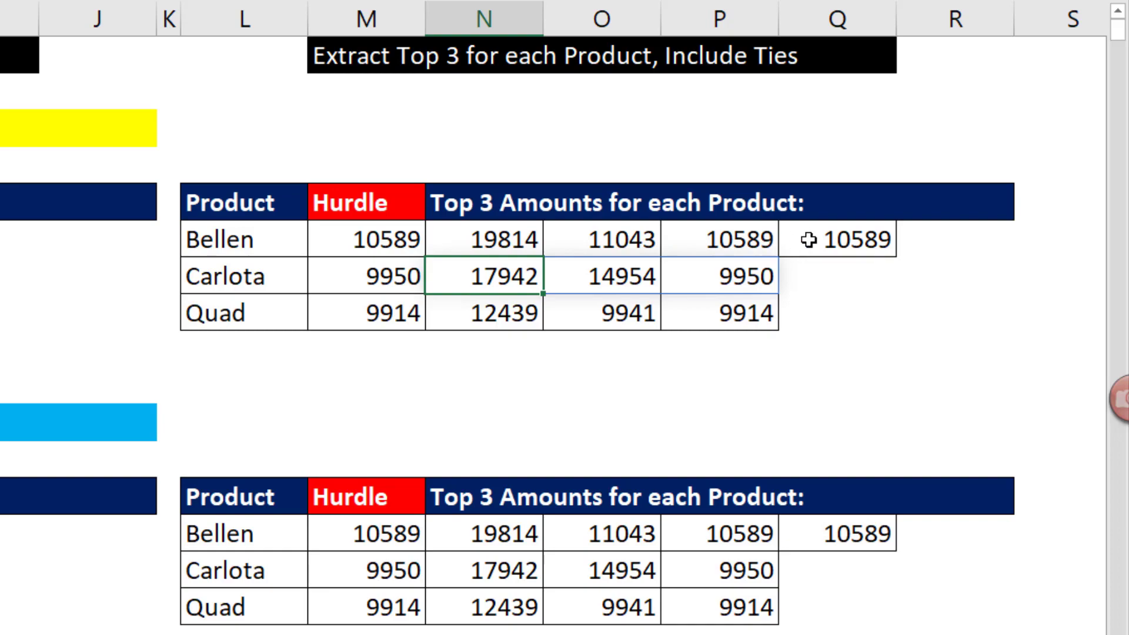
scroll("down", 3)
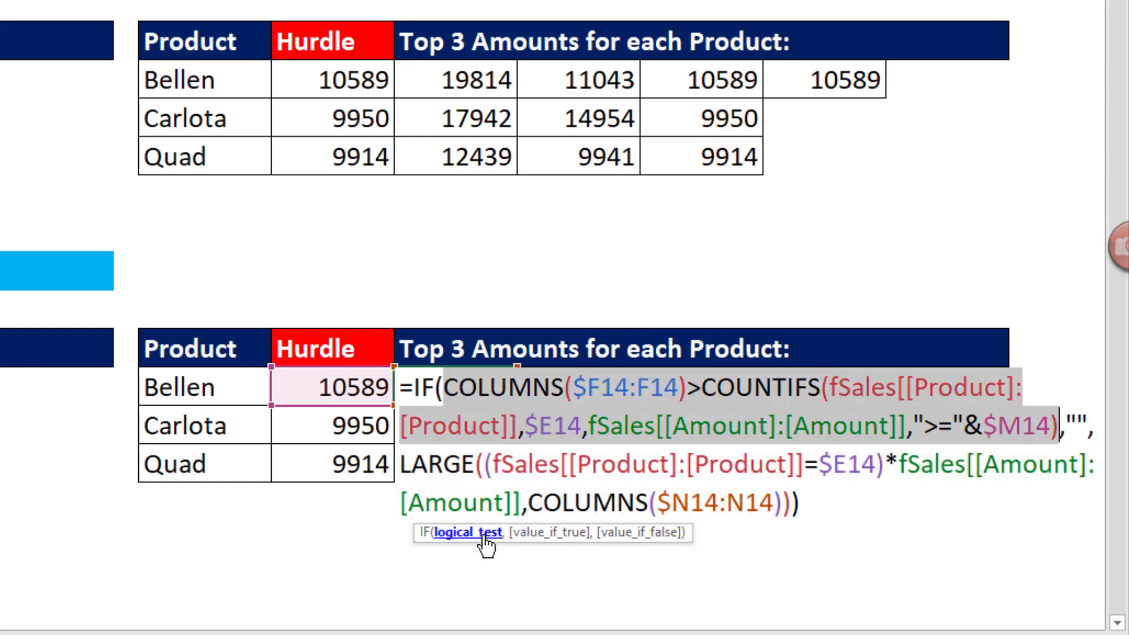
mouse_move(458, 323)
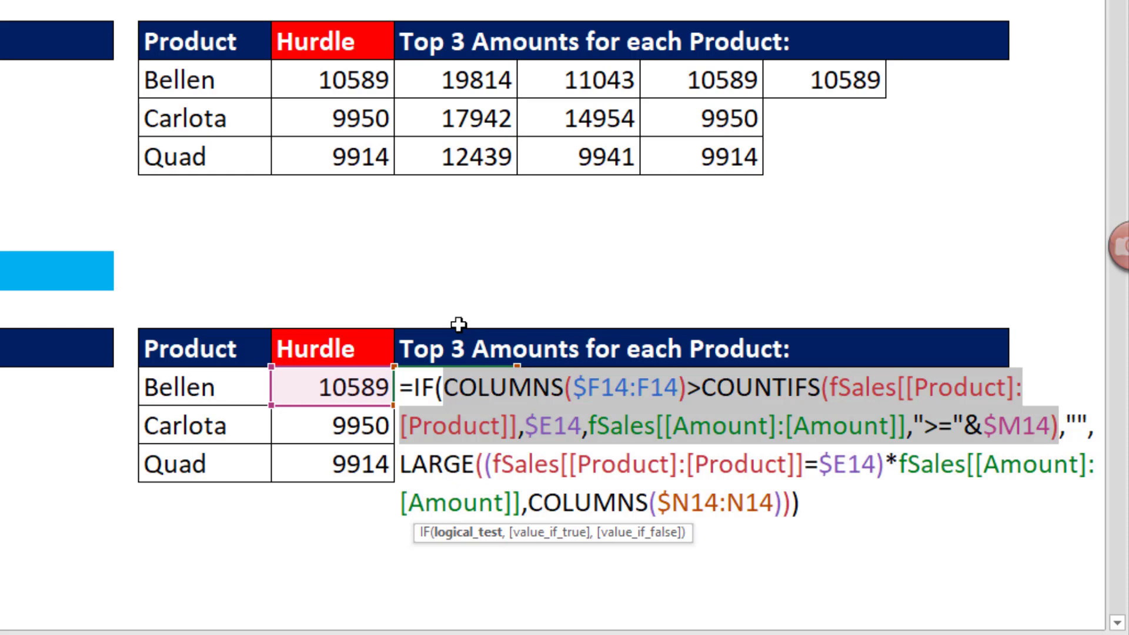
mouse_move(506, 295)
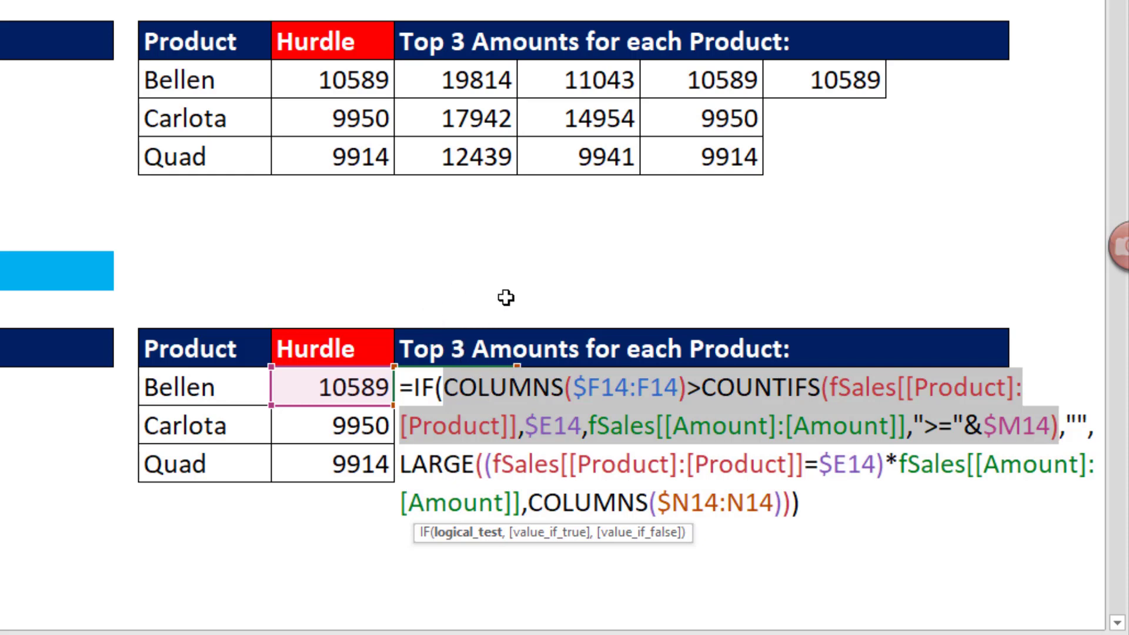
mouse_move(677, 305)
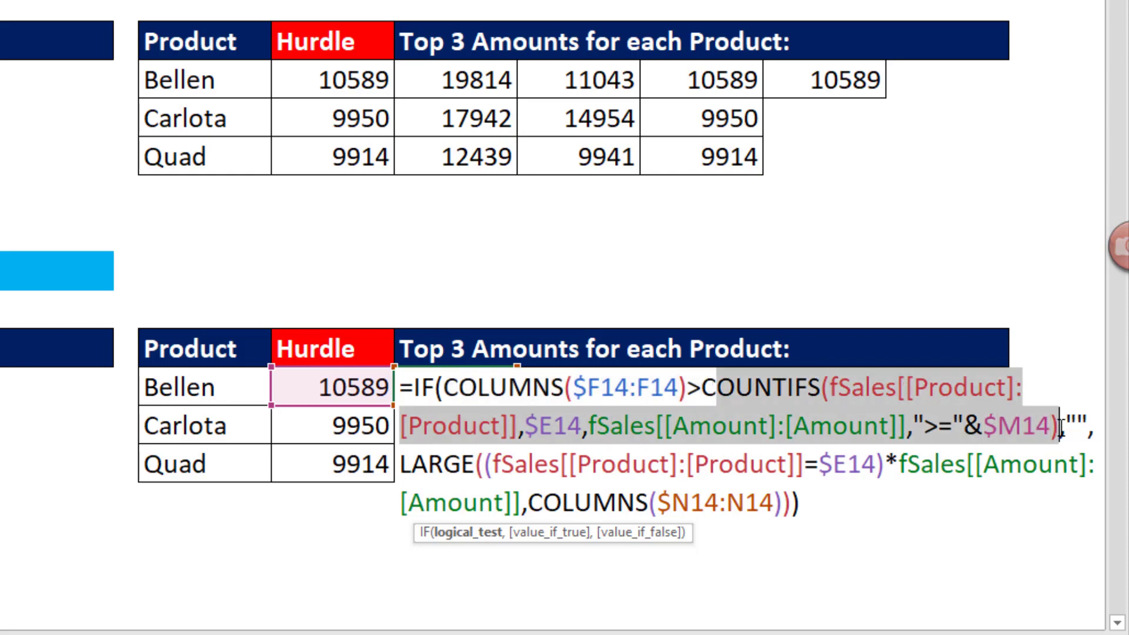
mouse_move(434, 258)
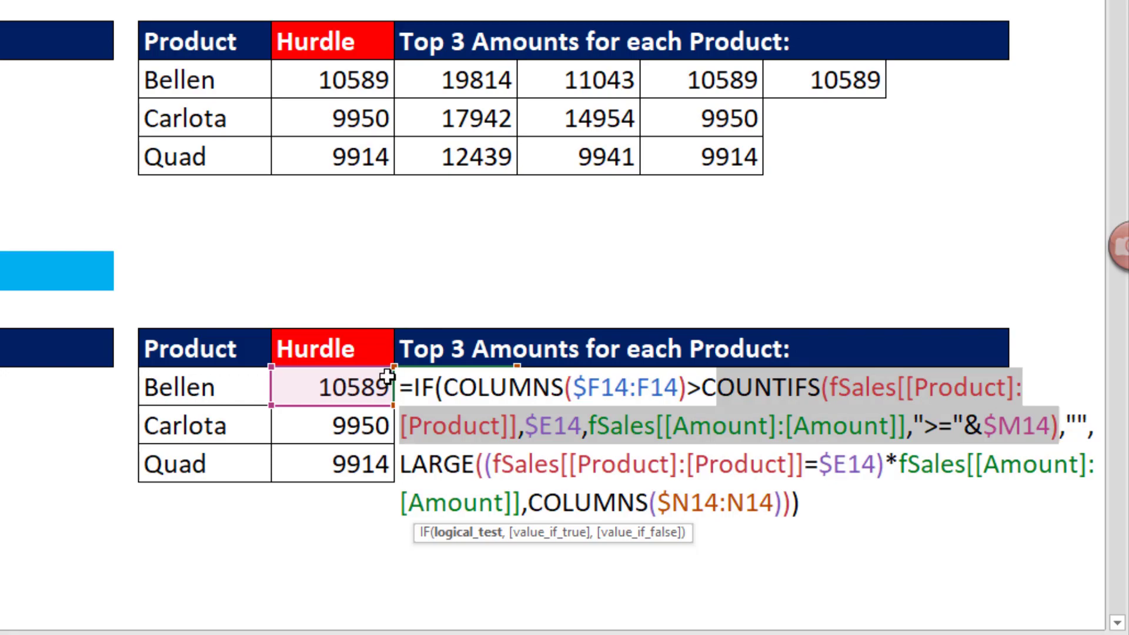
key("Escape")
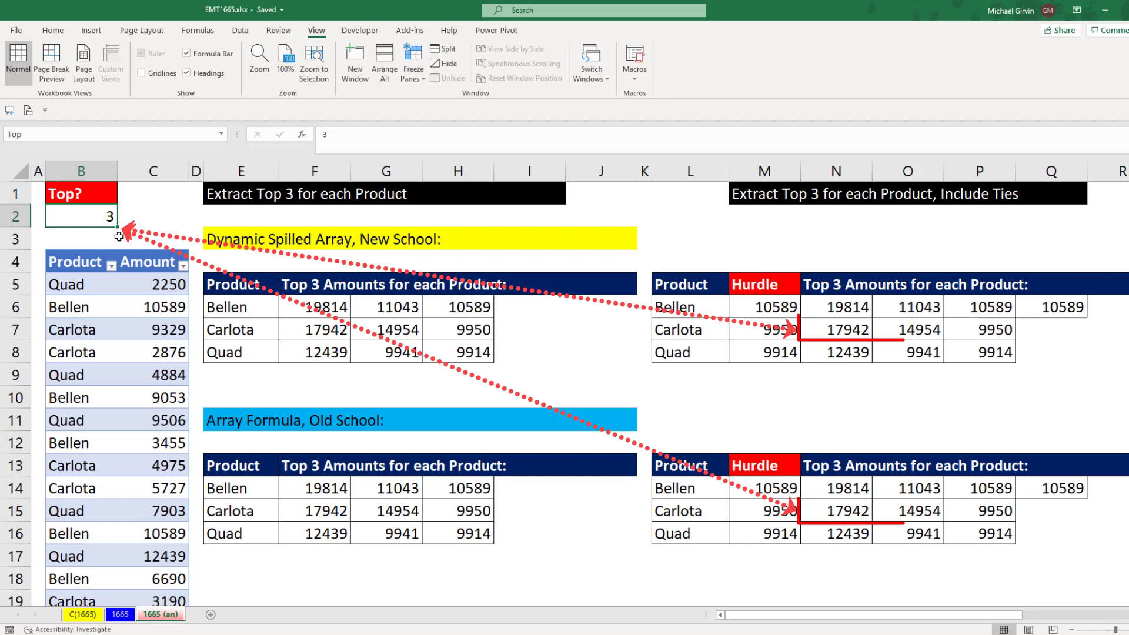
- Enter 2 as the Top count in cell B2
type("2")
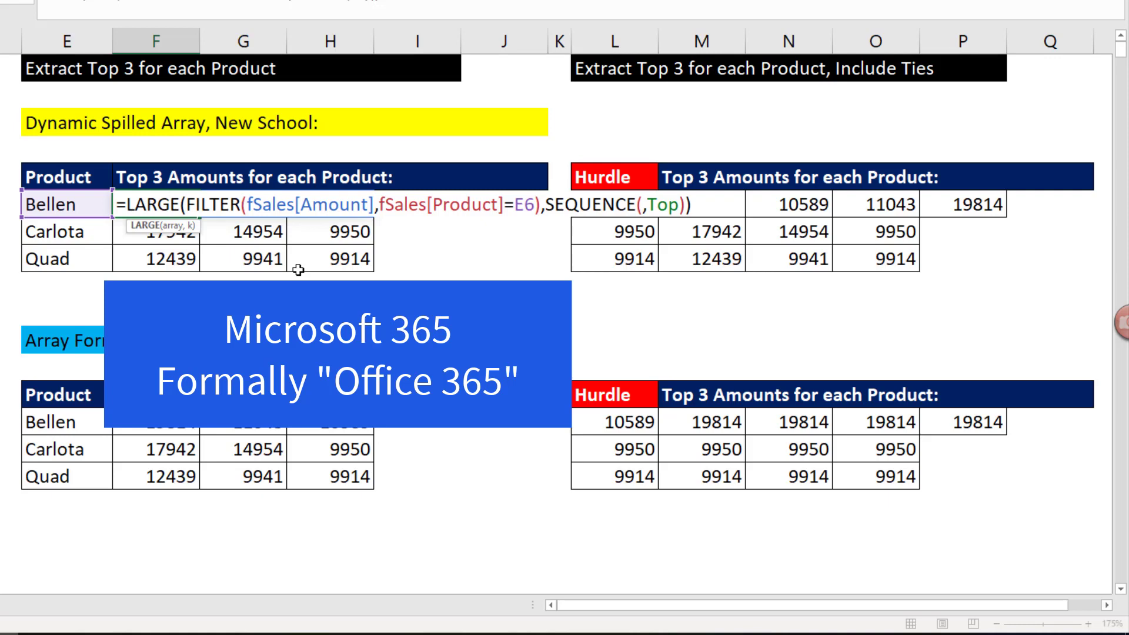
mouse_move(283, 273)
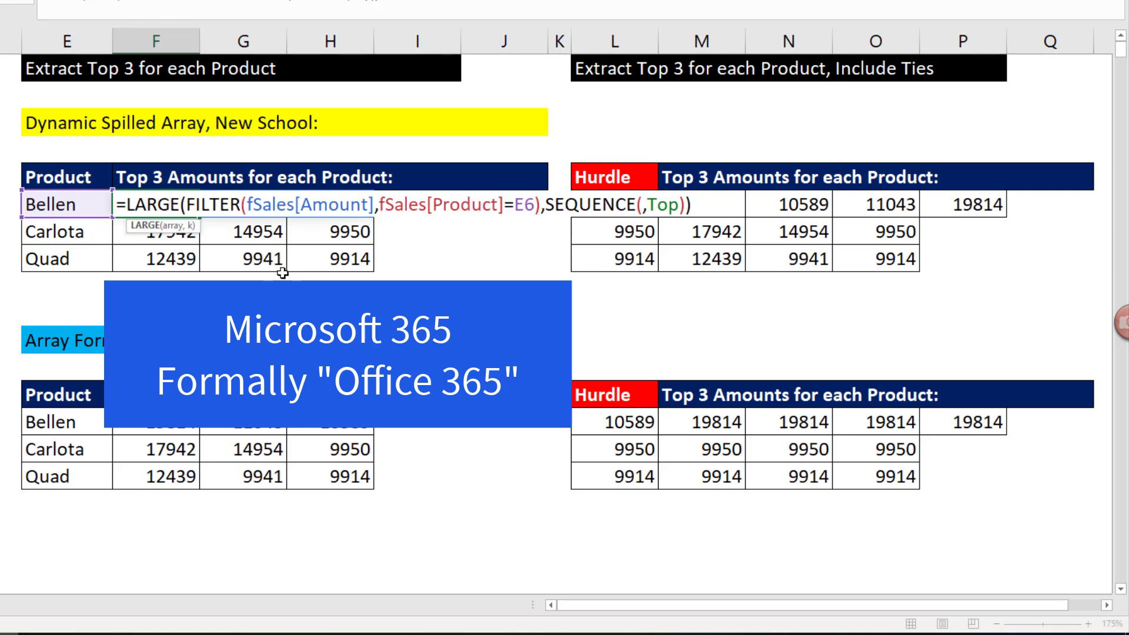